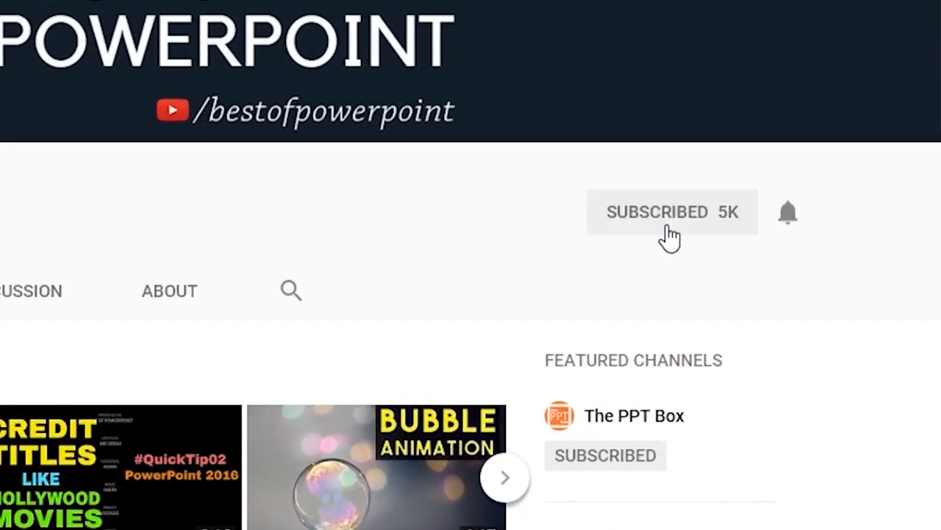
mouse_move(788, 212)
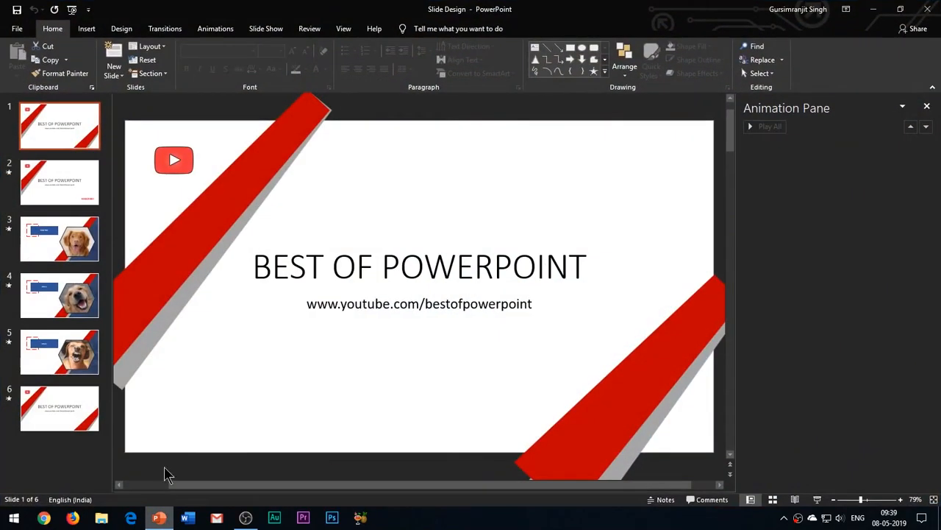
mouse_move(268, 332)
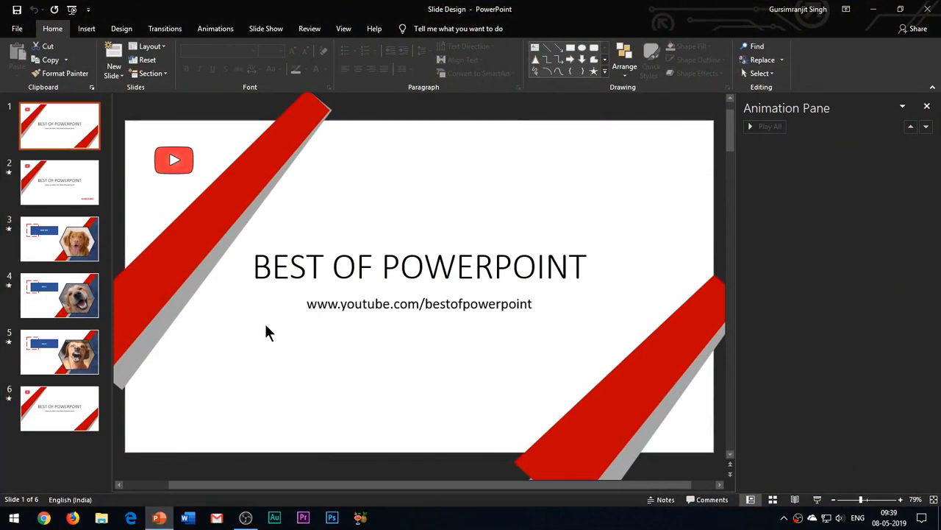
Select slide 6, the closing repeat of the intro slide, in the thumbnail pane.
left_click(60, 408)
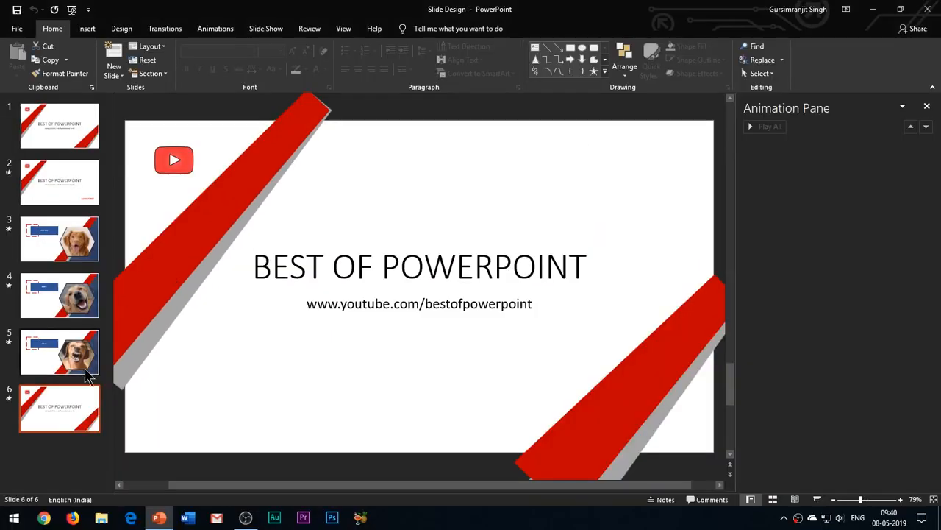
Launch a second PowerPoint window from the taskbar and create a Blank Presentation.
right_click(159, 517)
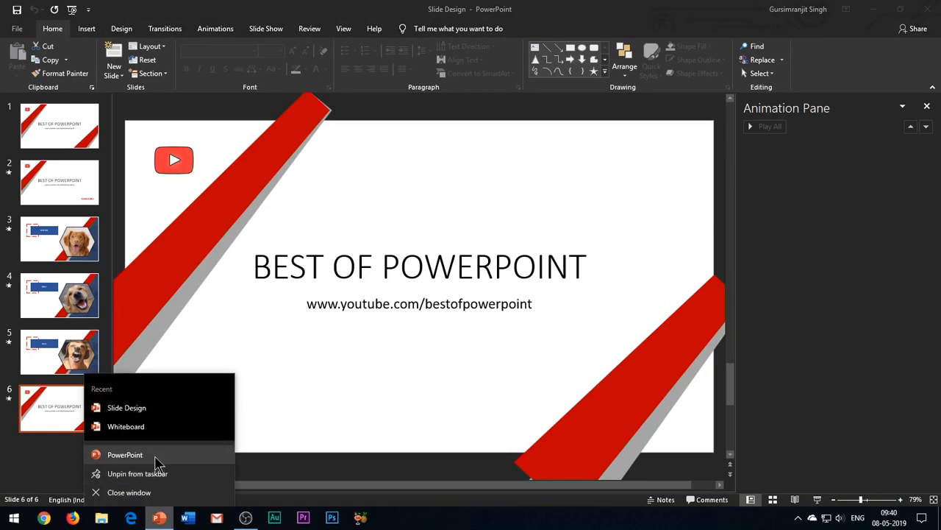
left_click(125, 453)
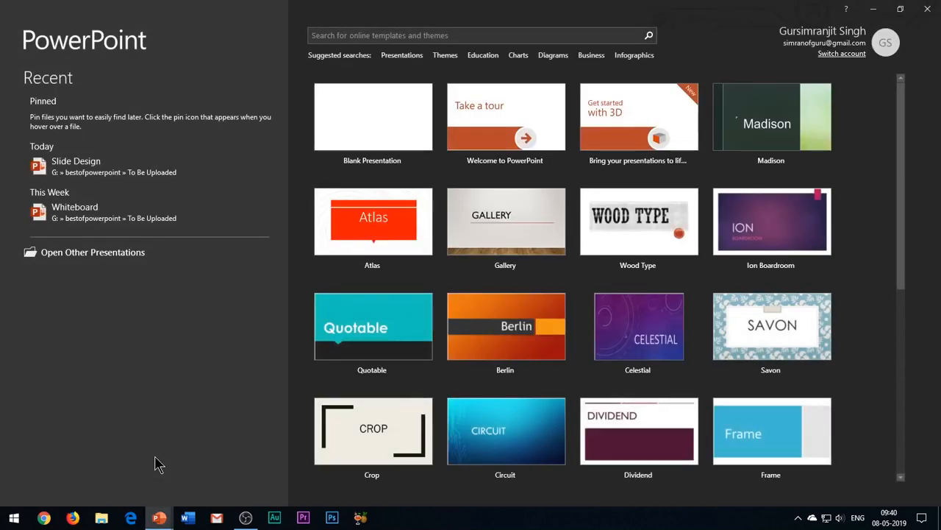
left_click(373, 117)
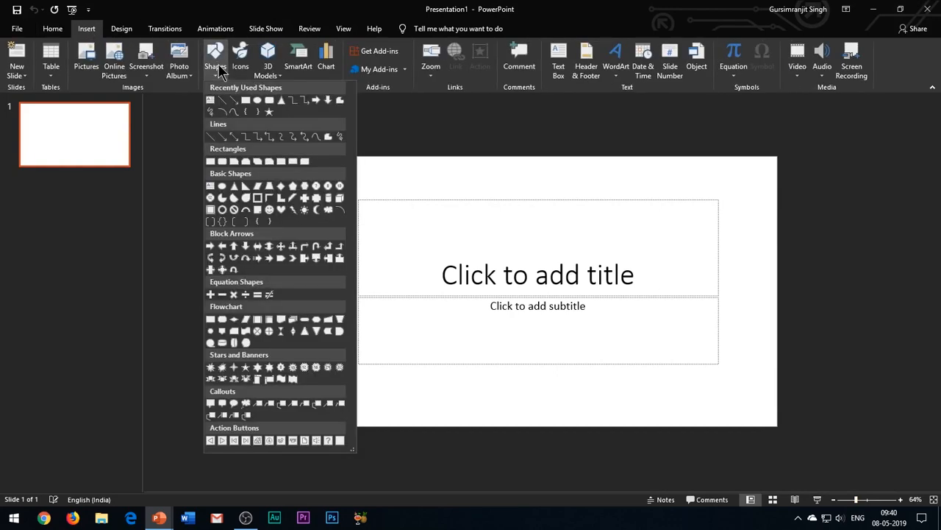
mouse_move(224, 70)
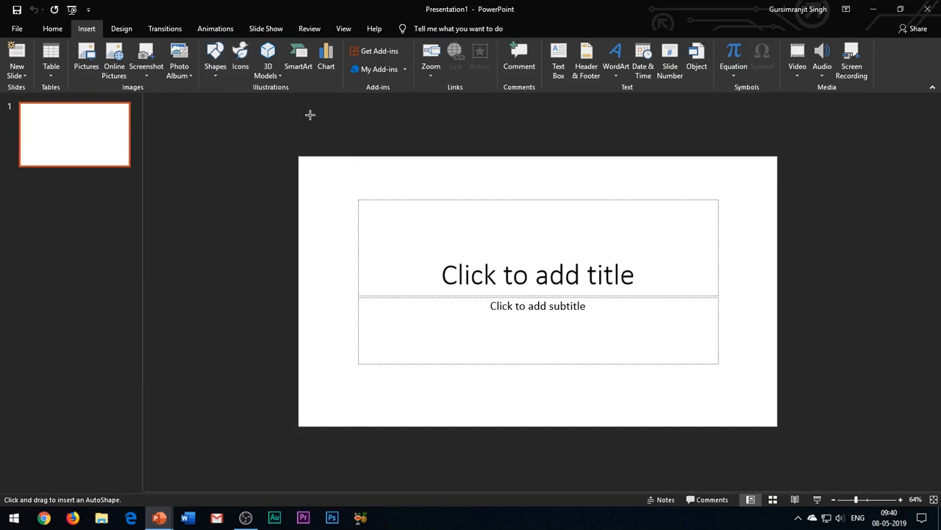
Draw a trapezoid, taper it to a point, tilt it across the left edge and fill it red.
left_click_drag(309, 115, 468, 441)
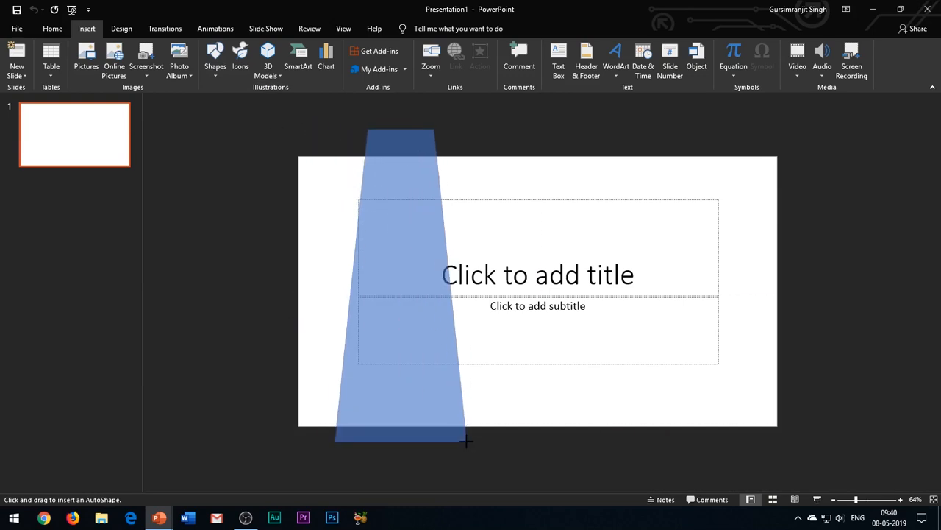
left_click_drag(401, 133, 465, 441)
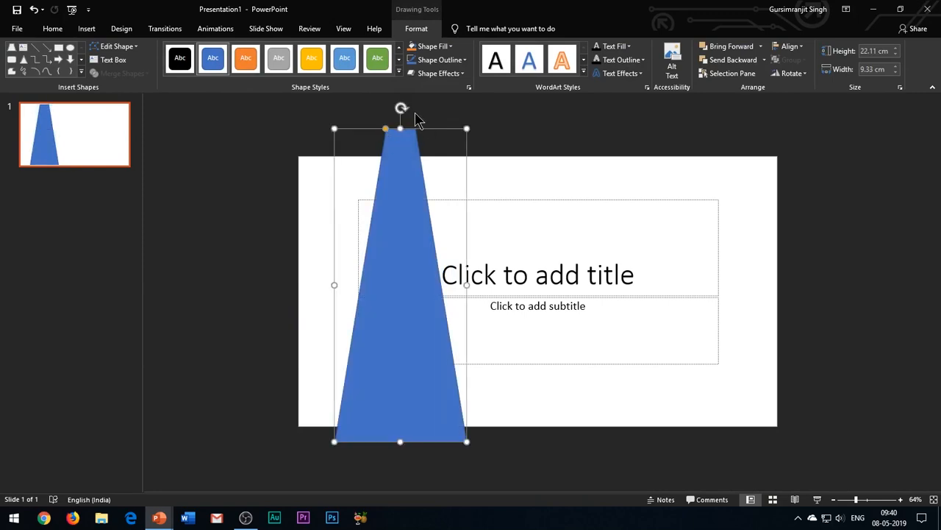
left_click_drag(401, 108, 491, 133)
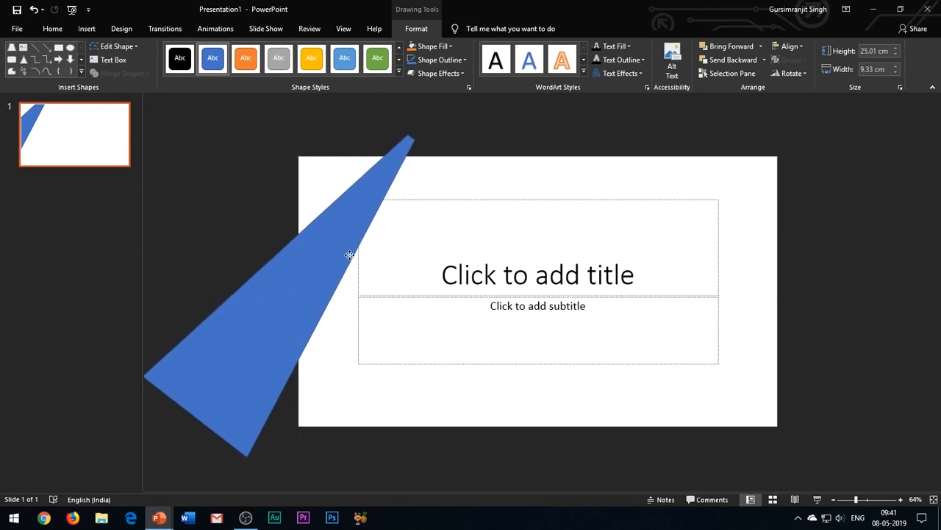
left_click(435, 46)
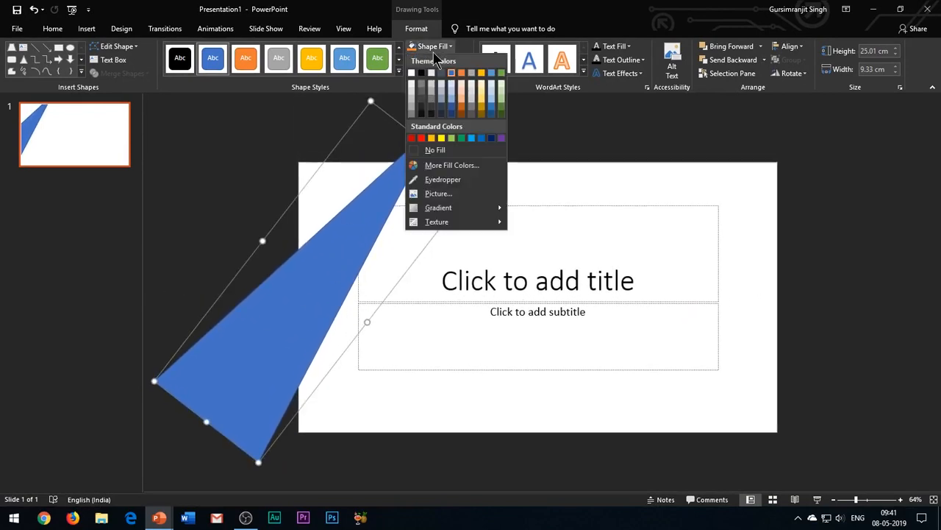
left_click(412, 139)
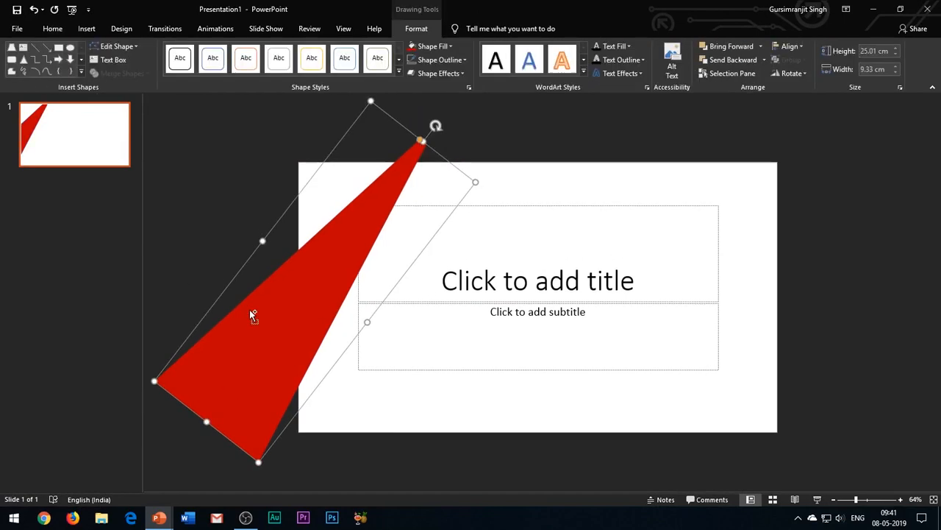
Place a copy of the triangle slightly aside and rotate it as a grey shadow.
left_click_drag(253, 315, 289, 312)
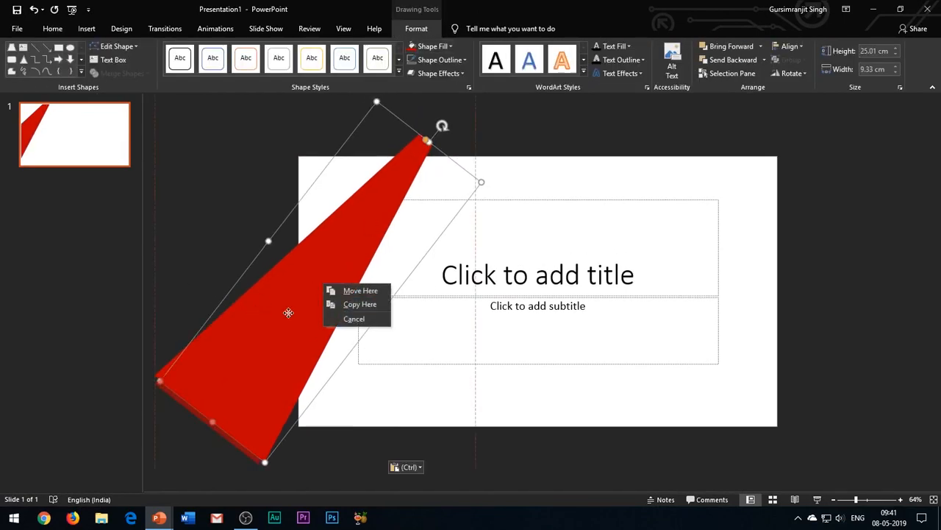
left_click(433, 45)
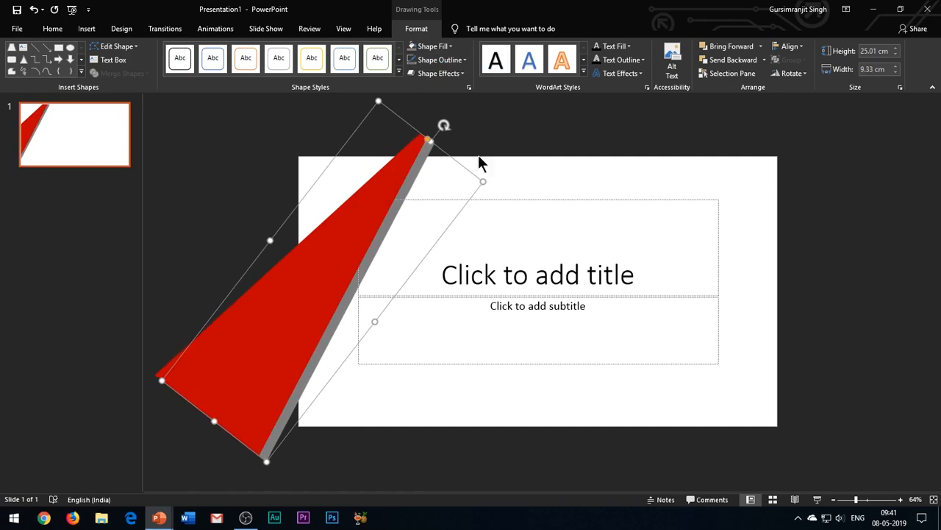
left_click_drag(443, 125, 436, 118)
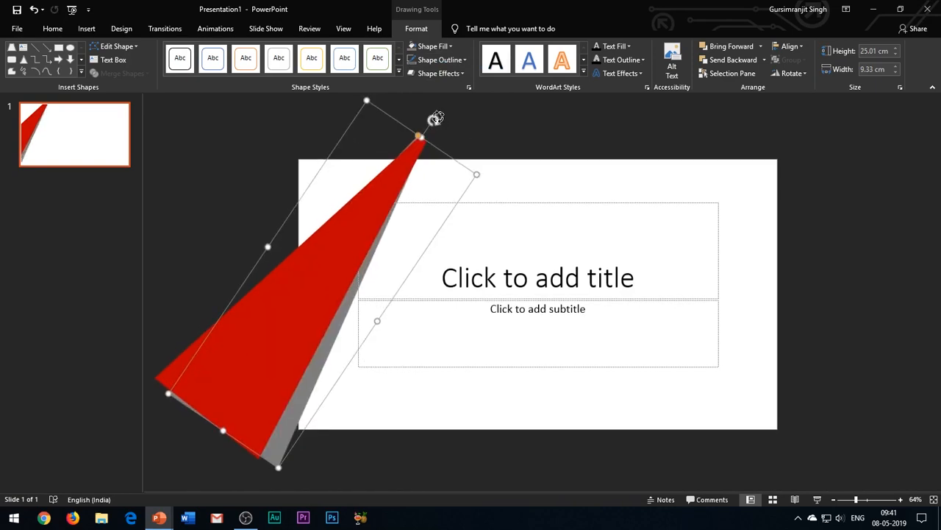
left_click(53, 28)
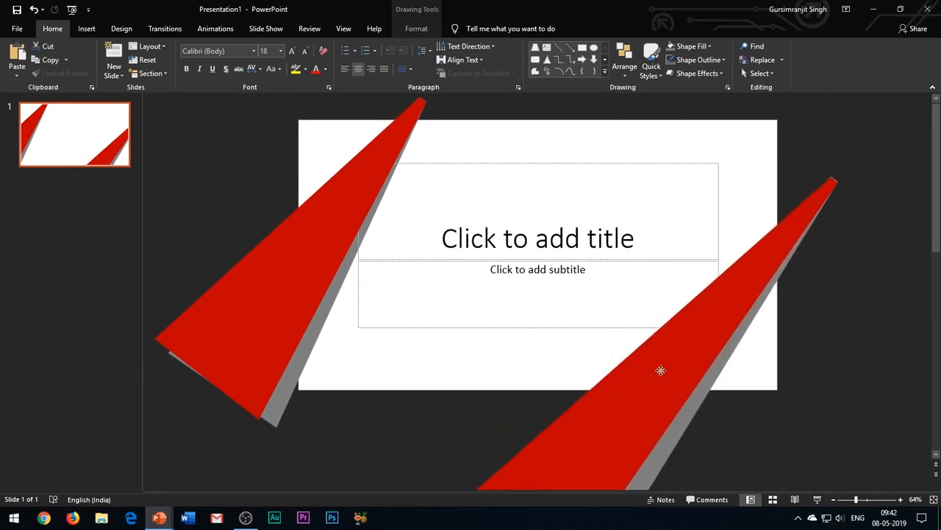
type("BEST OF POWE")
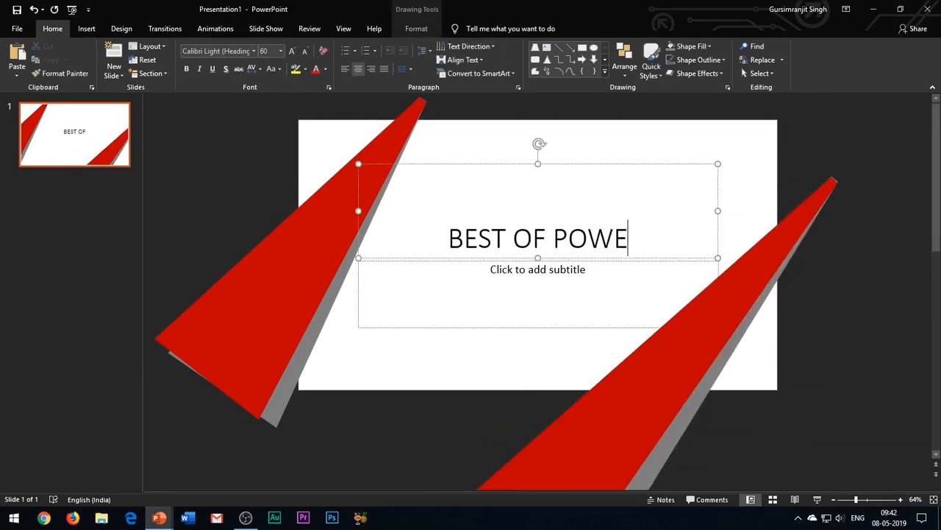
type("RPOINT")
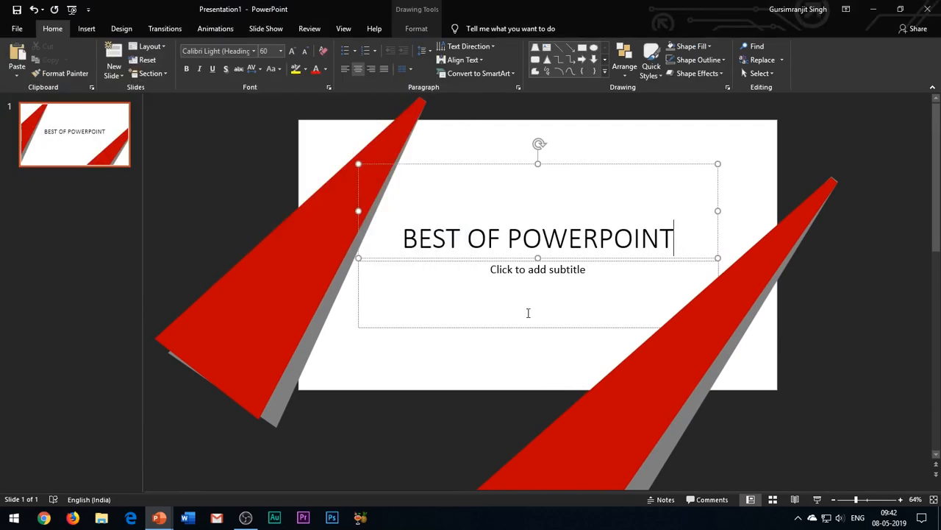
type("WWW.YOUTU")
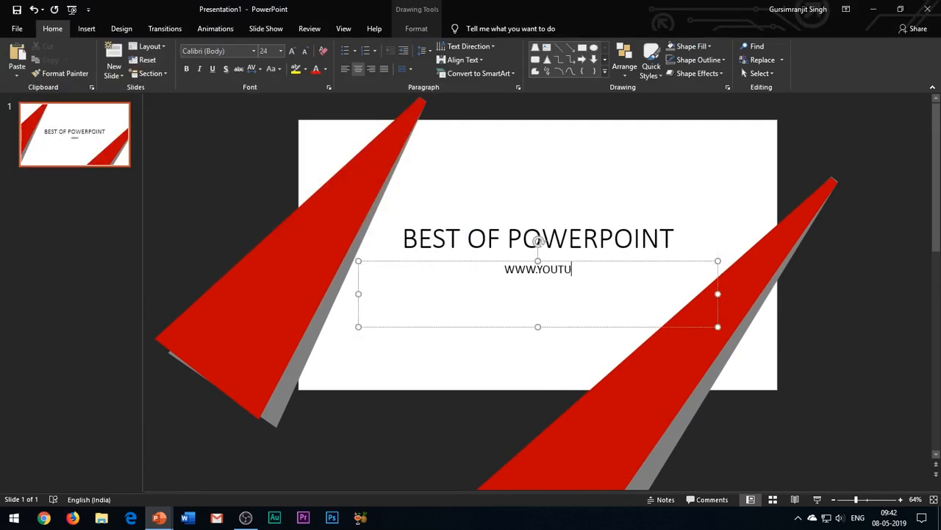
type("BE.COM/BESTOFPOWERPOINT")
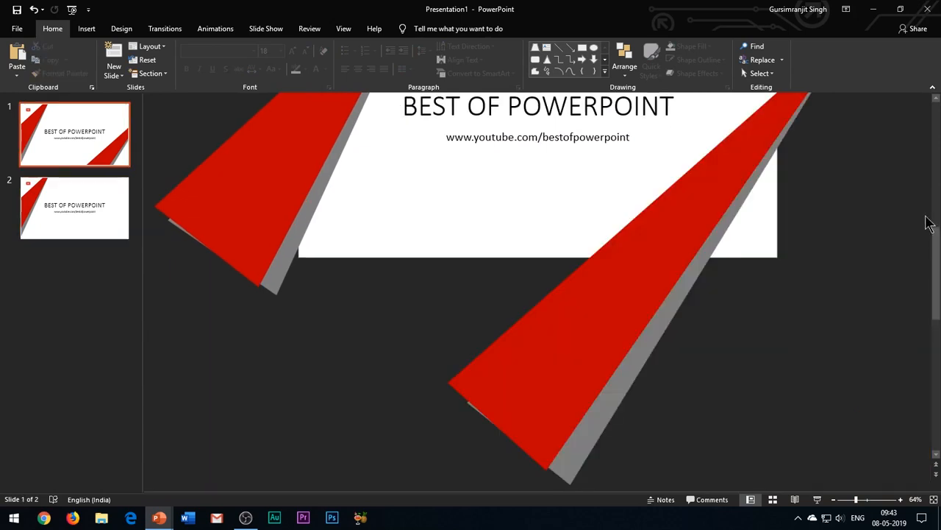
Add a 'SUBSCRIBE' text box on slide 2, enlarge its font twice and select it.
left_click(86, 28)
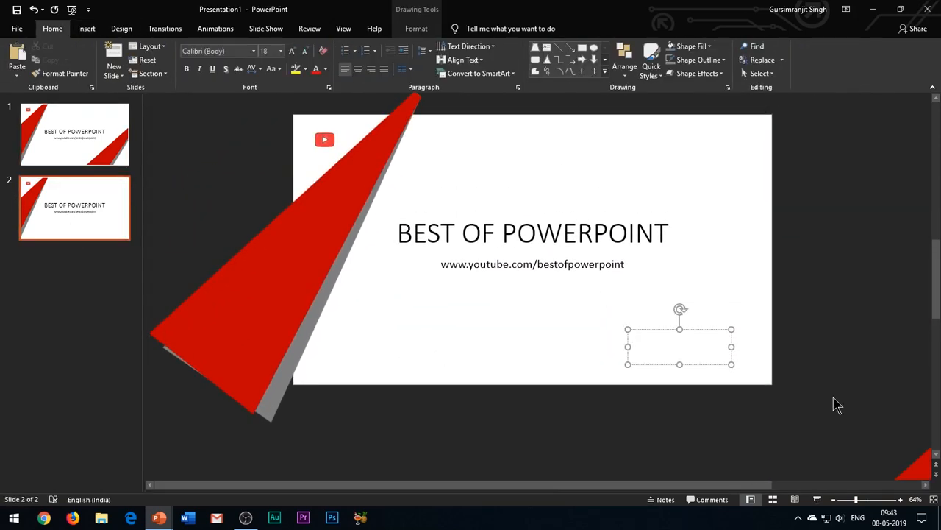
type("SUBSCRIBE!")
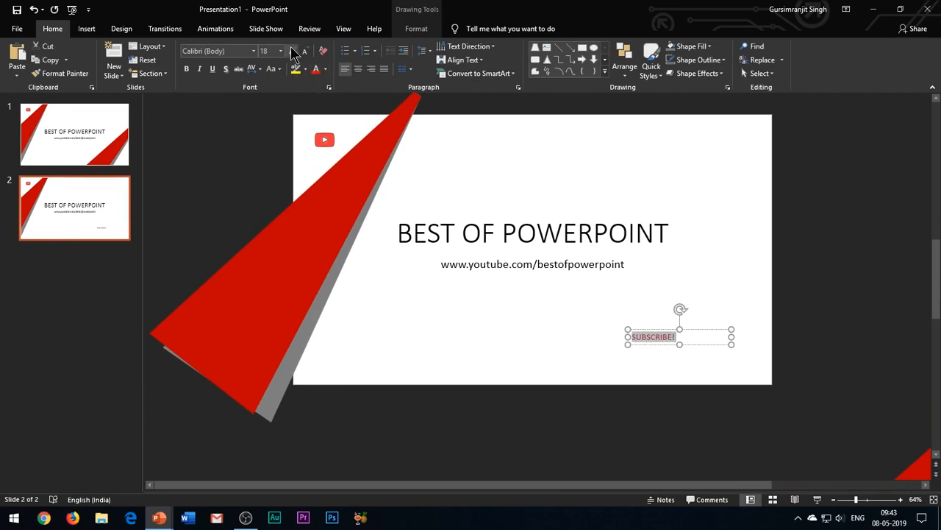
left_click(292, 51)
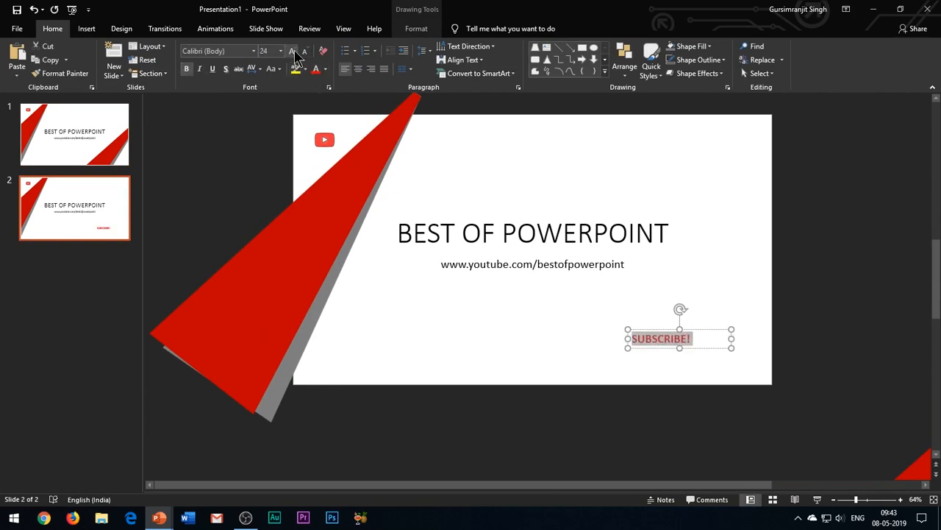
left_click(292, 51)
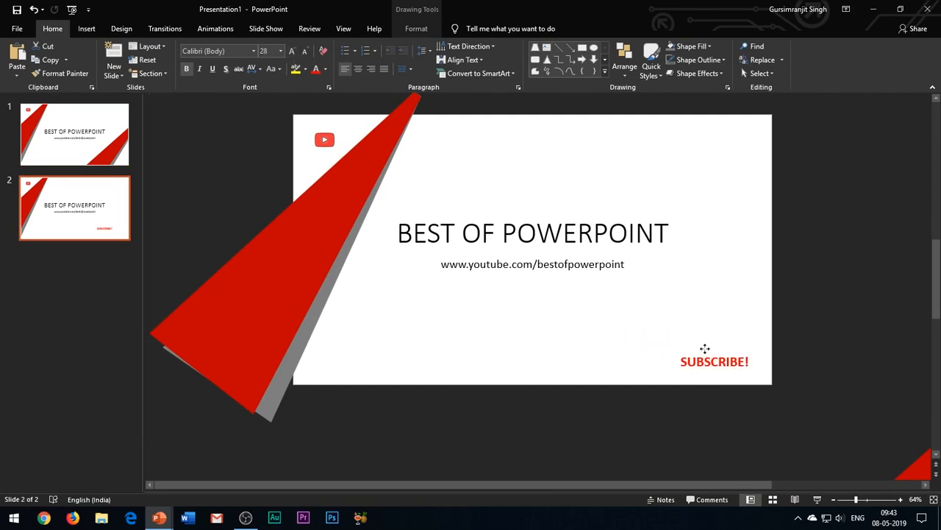
left_click(164, 28)
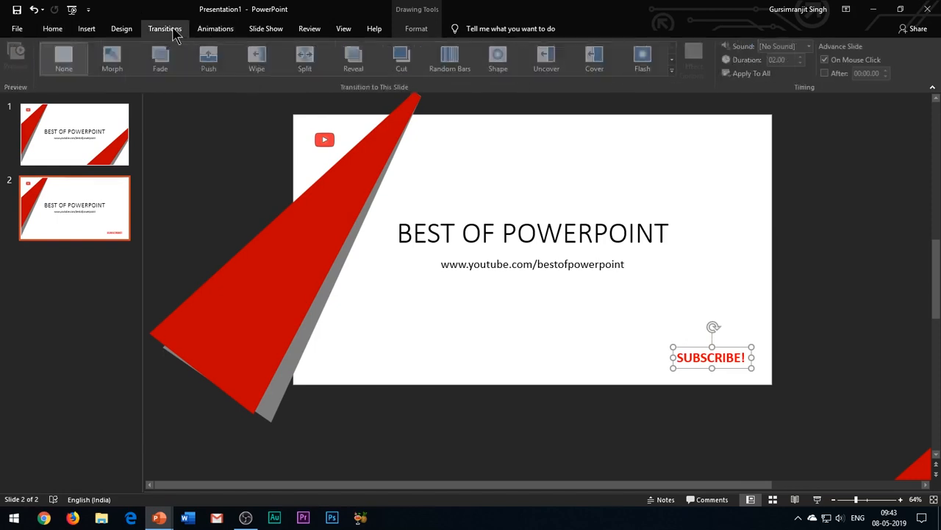
Give the SUBSCRIBE! label a Zoom entrance plus another animation starting With Previous.
left_click(111, 59)
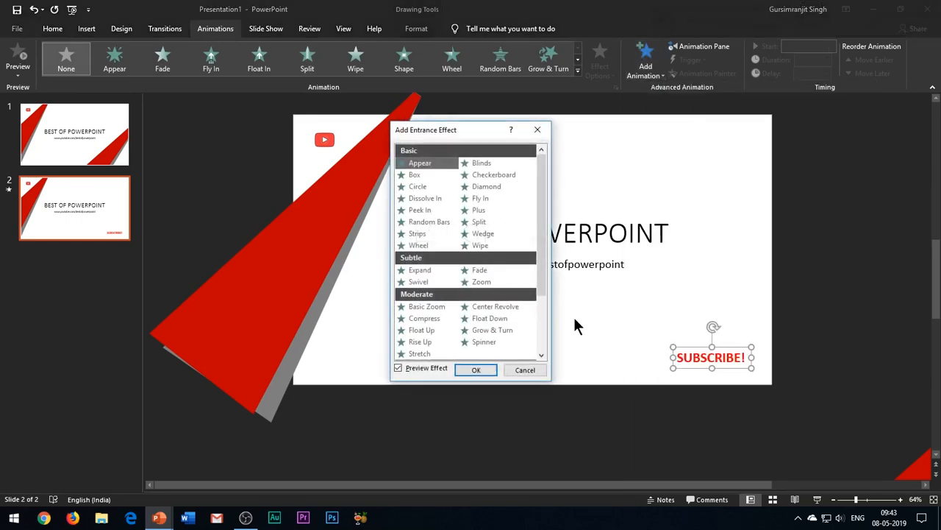
scroll("down", 3)
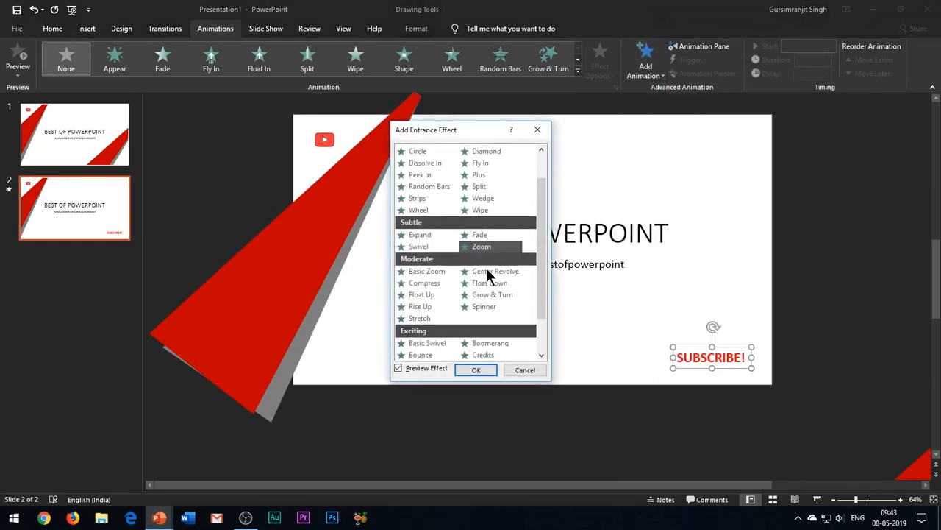
left_click(476, 370)
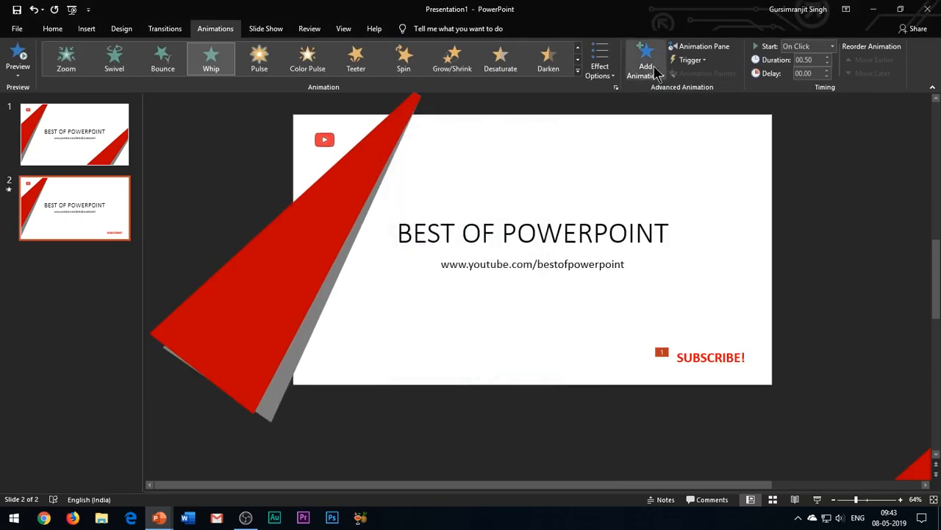
left_click(704, 46)
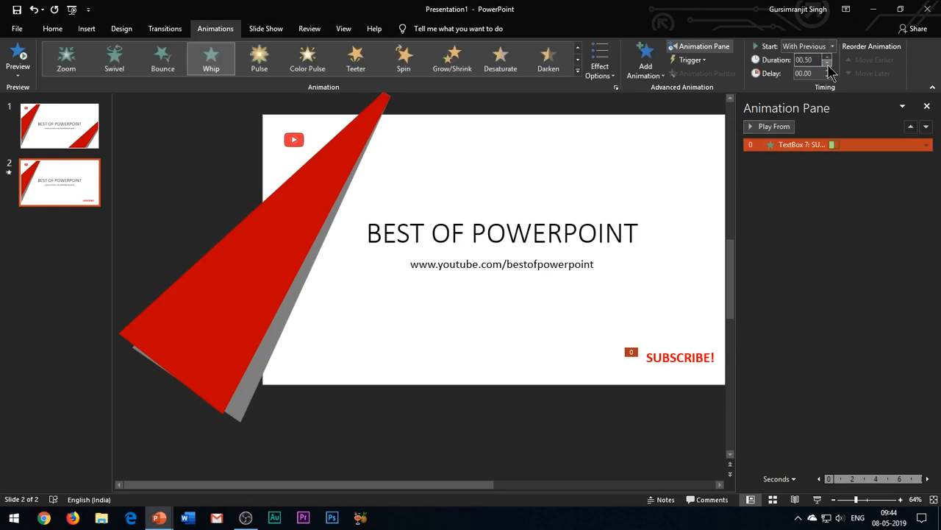
left_click(664, 399)
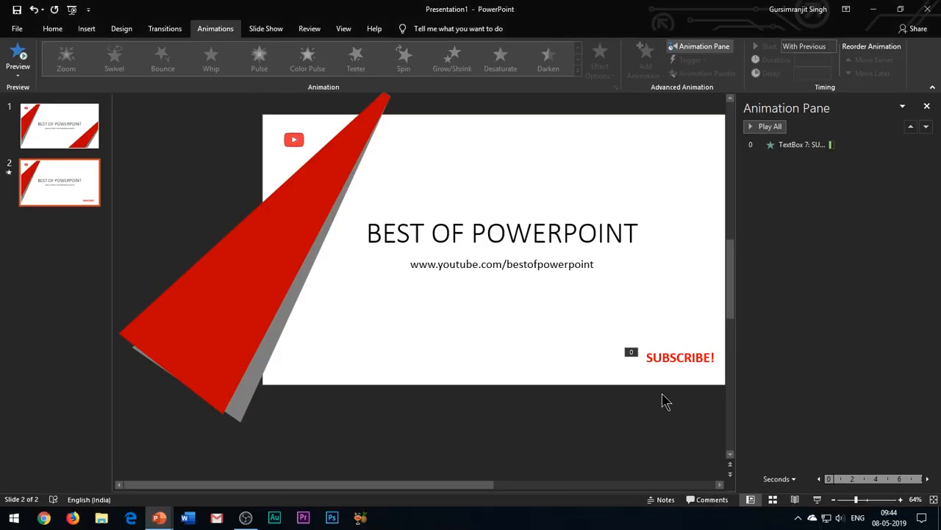
mouse_move(338, 293)
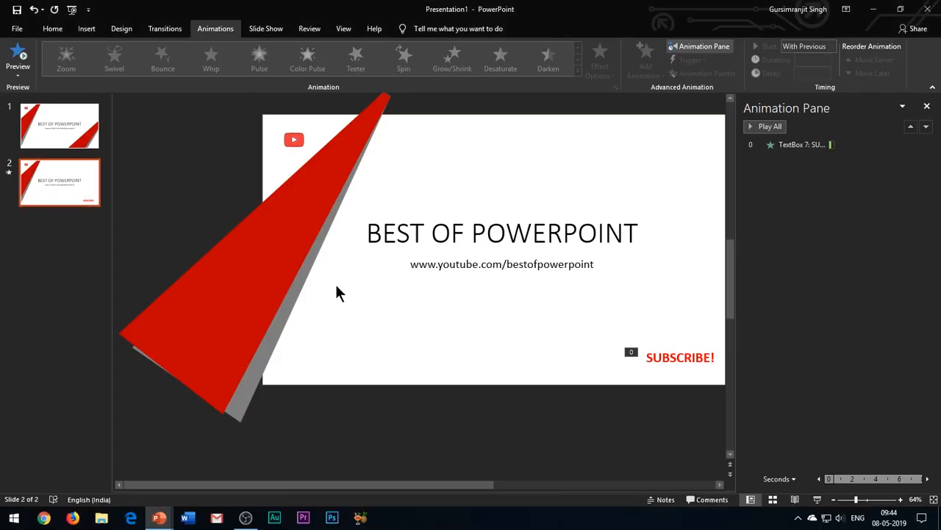
left_click(165, 28)
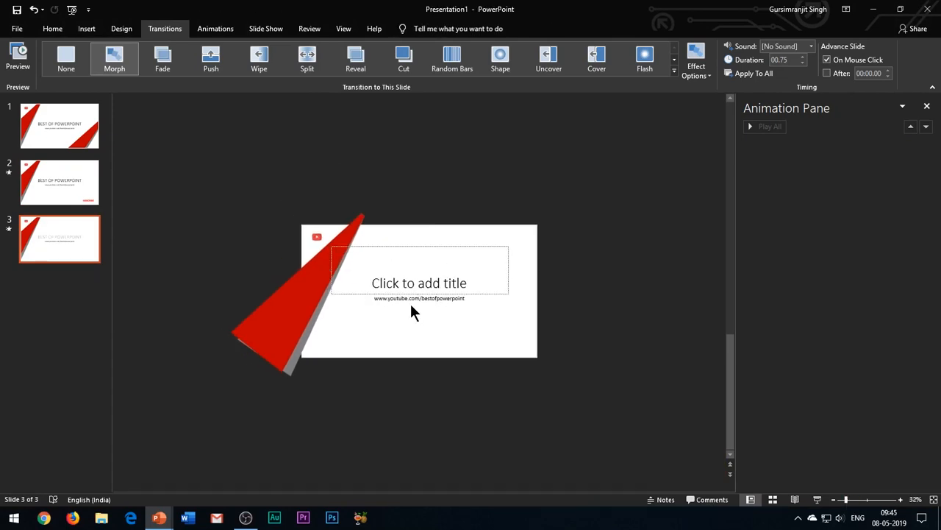
Clear the leftover text on slide 3 and resize the red ribbon by its end.
left_click(419, 297)
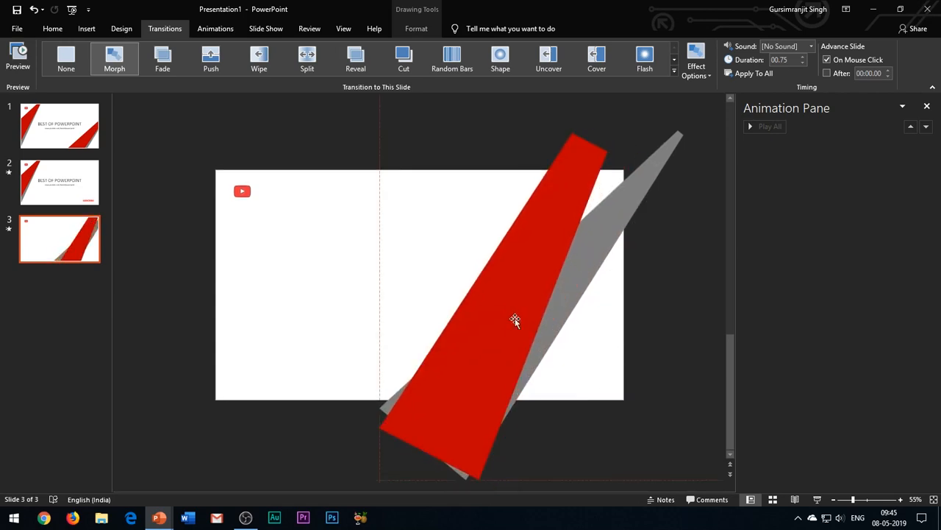
left_click(514, 320)
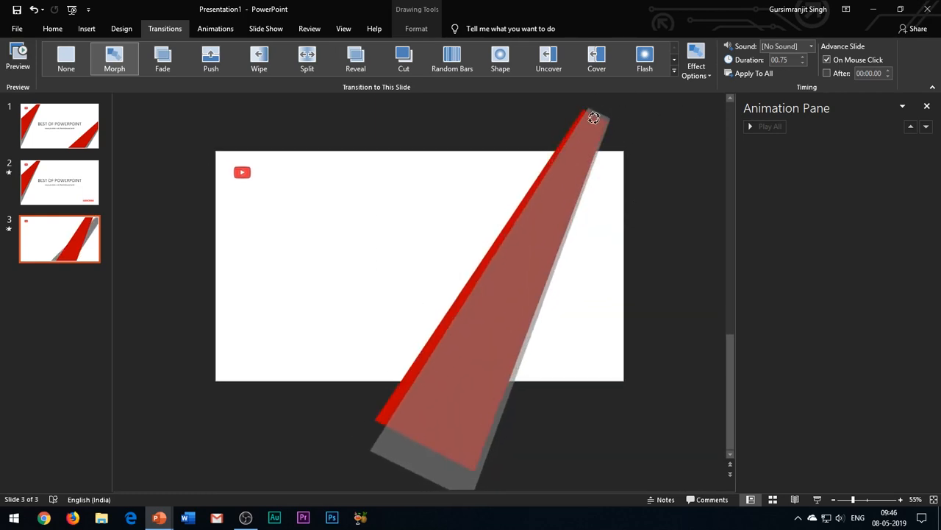
left_click(515, 257)
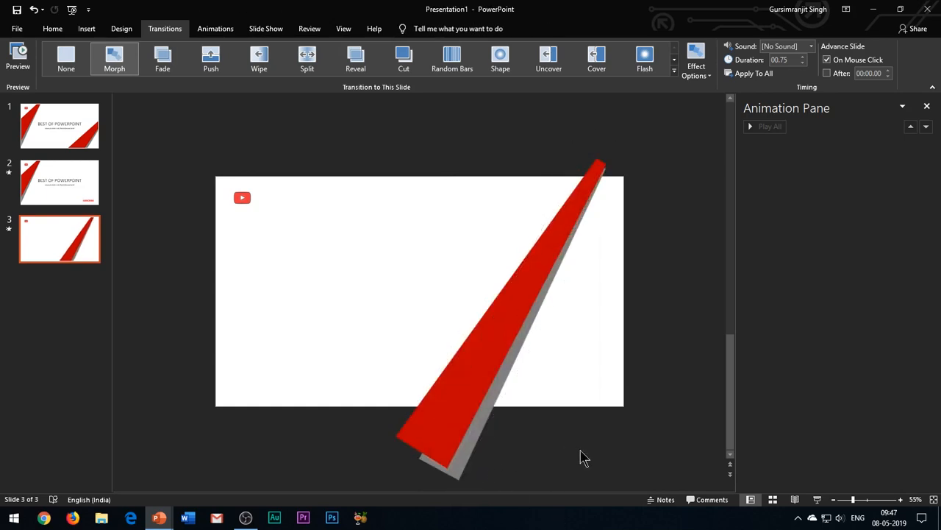
Draw a large blue slanted quadrilateral to the right of the red ribbon on slide 3.
left_click(86, 27)
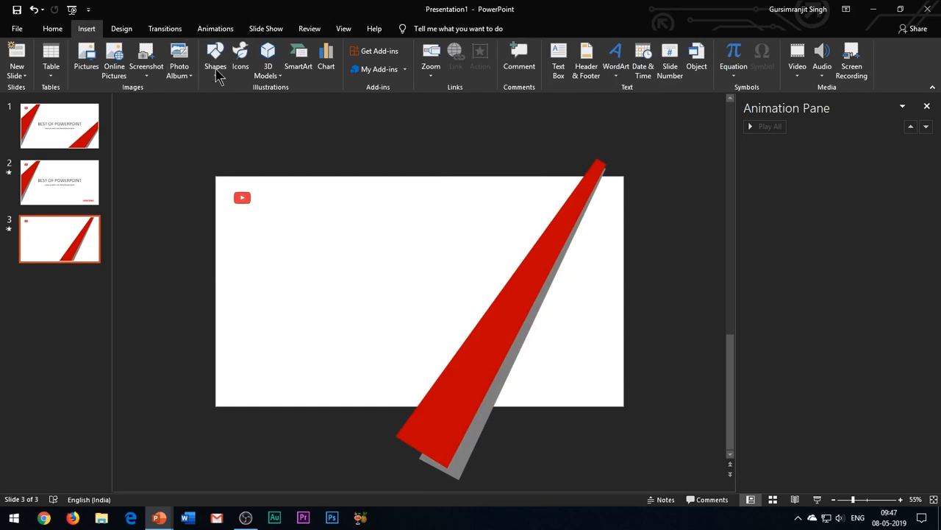
left_click(214, 59)
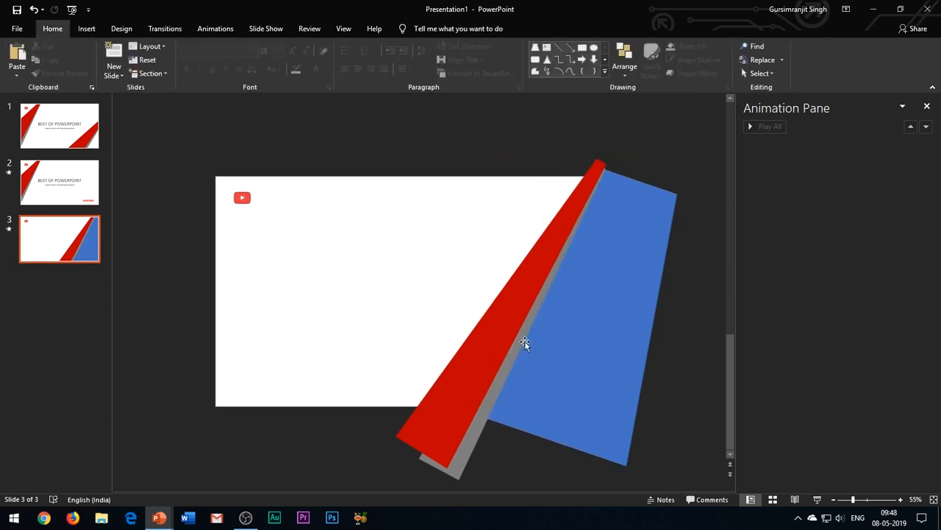
left_click(430, 46)
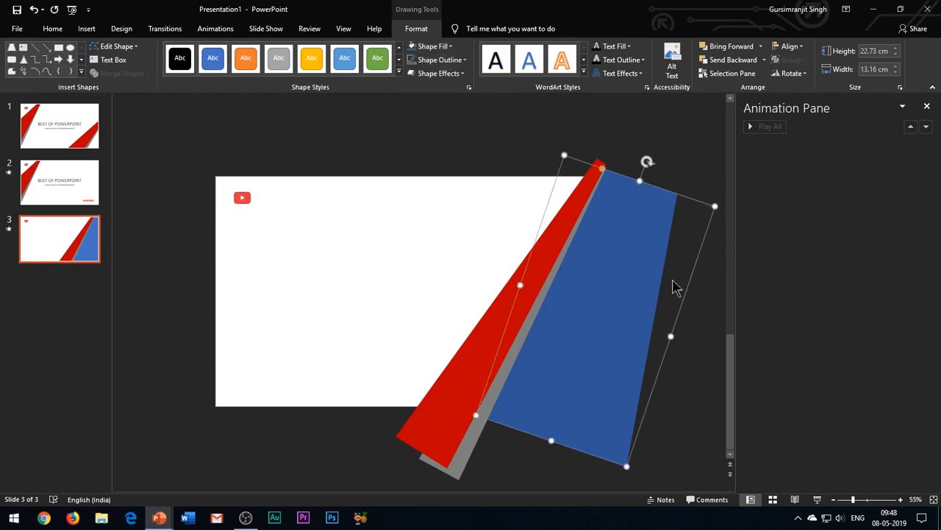
left_click(713, 346)
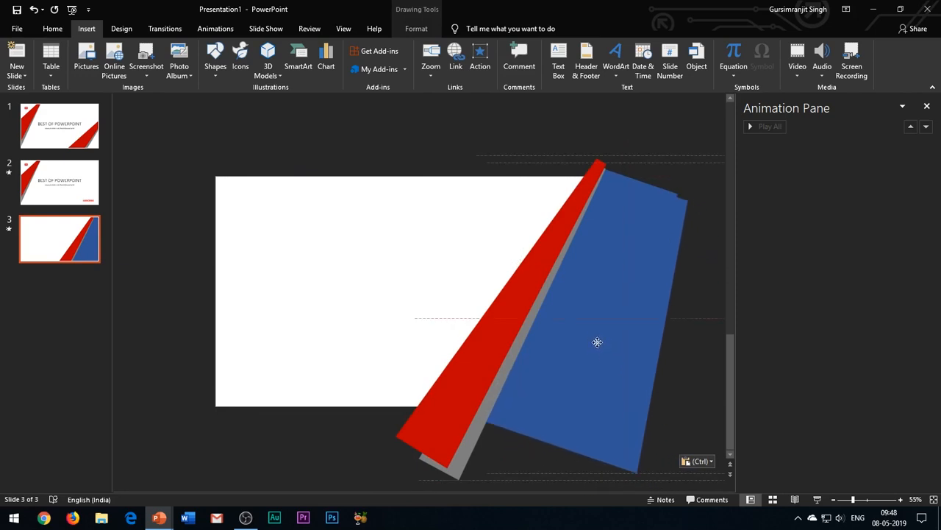
right_click(597, 342)
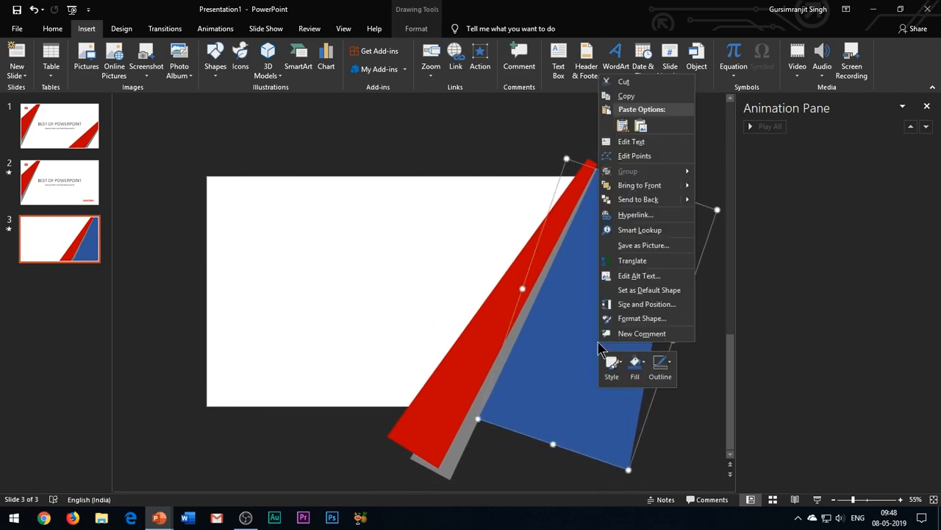
left_click(614, 419)
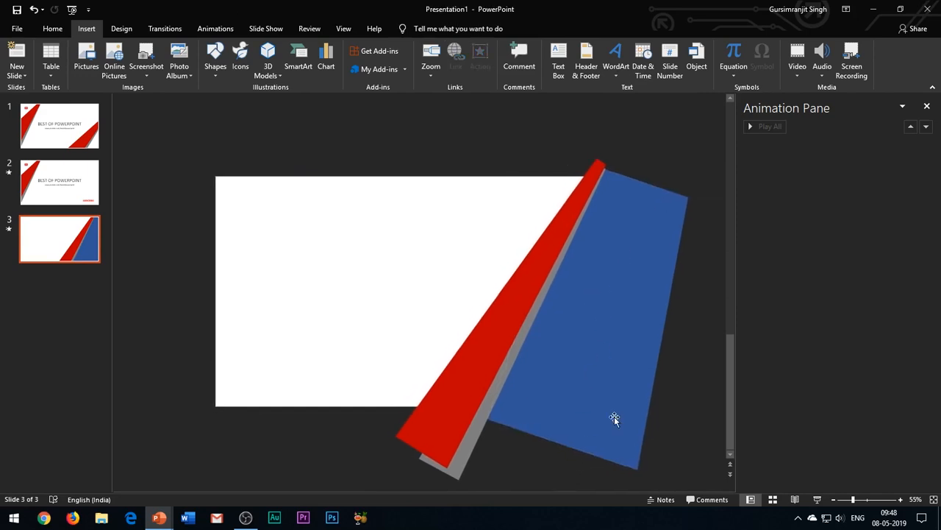
left_click(615, 419)
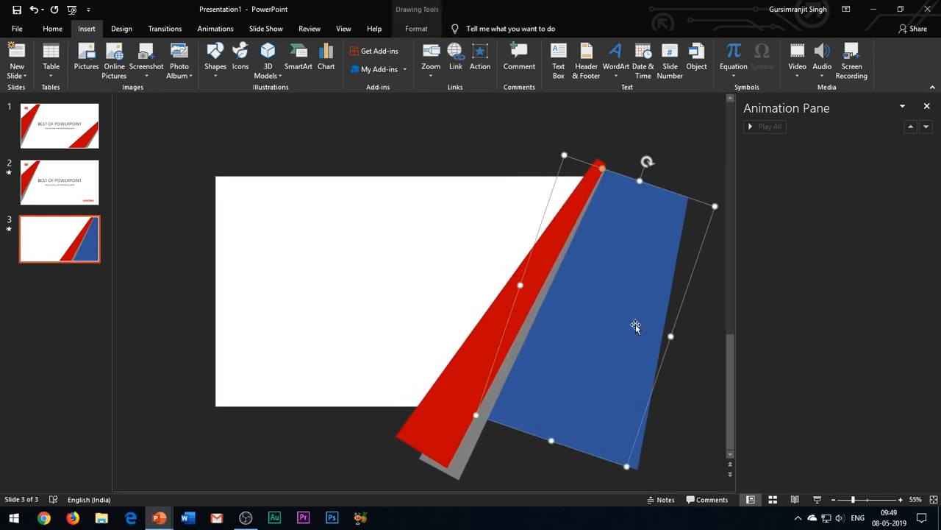
right_click(635, 326)
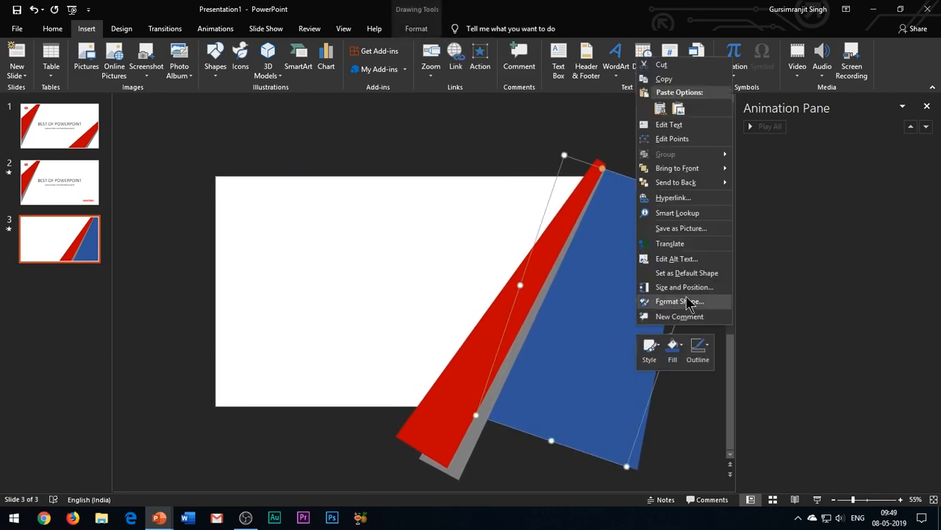
Fill the blue shape with the golden-retriever-puppy picture from the Desktop.
left_click(678, 301)
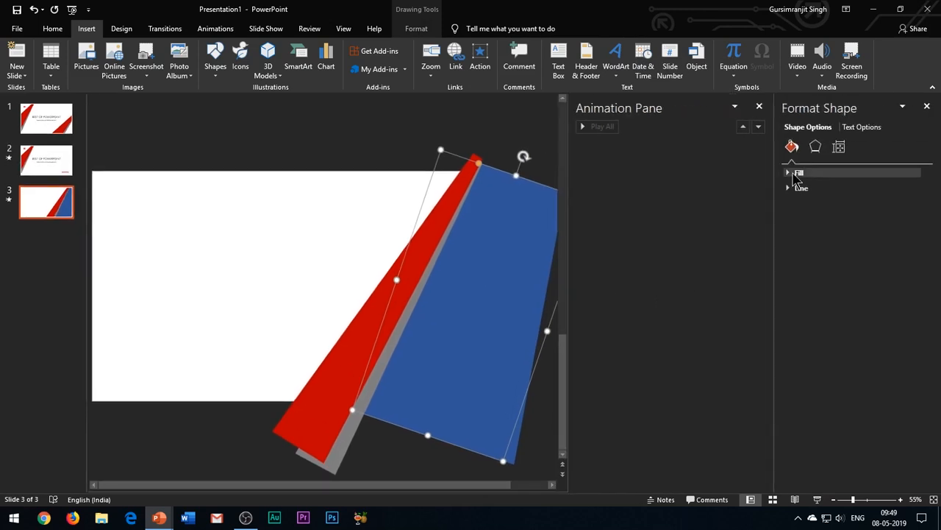
left_click(788, 172)
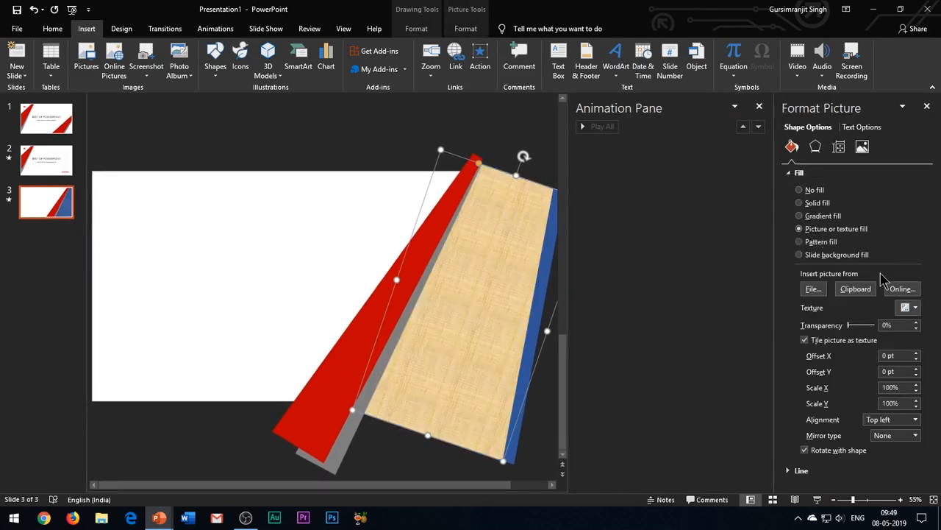
left_click(812, 287)
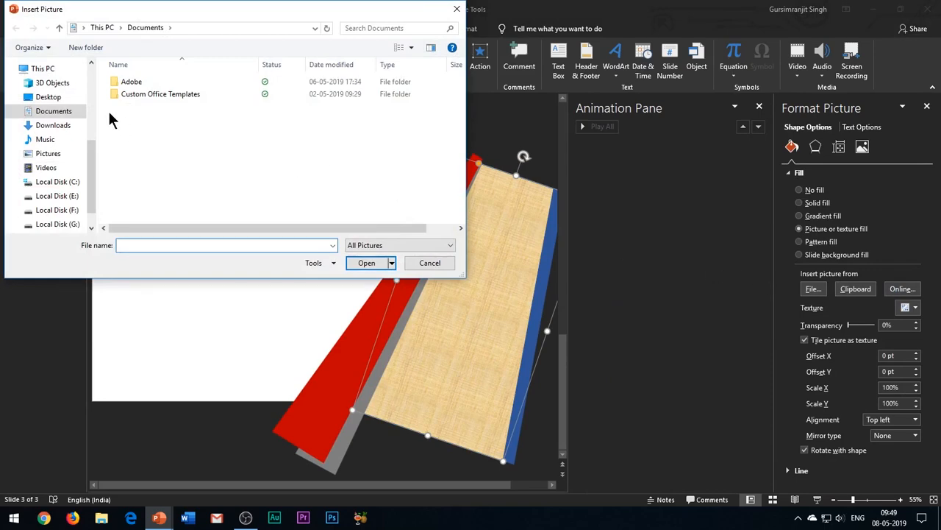
left_click(47, 96)
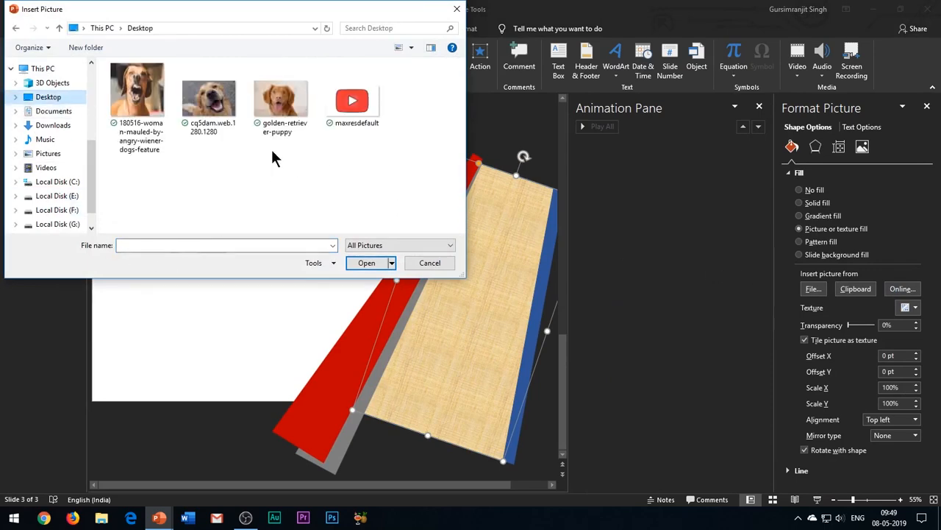
left_click(367, 262)
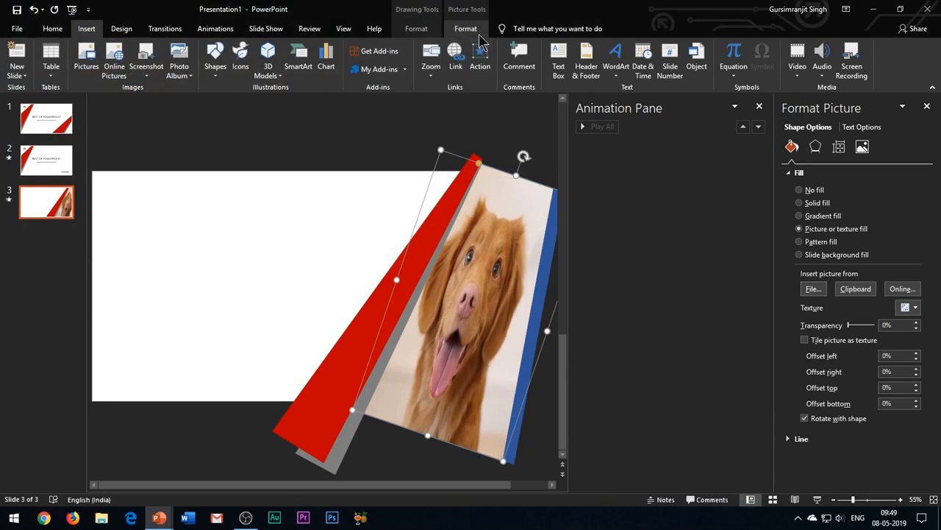
Apply Crop > Fill to the puppy photo inside the tilted shape.
left_click(816, 75)
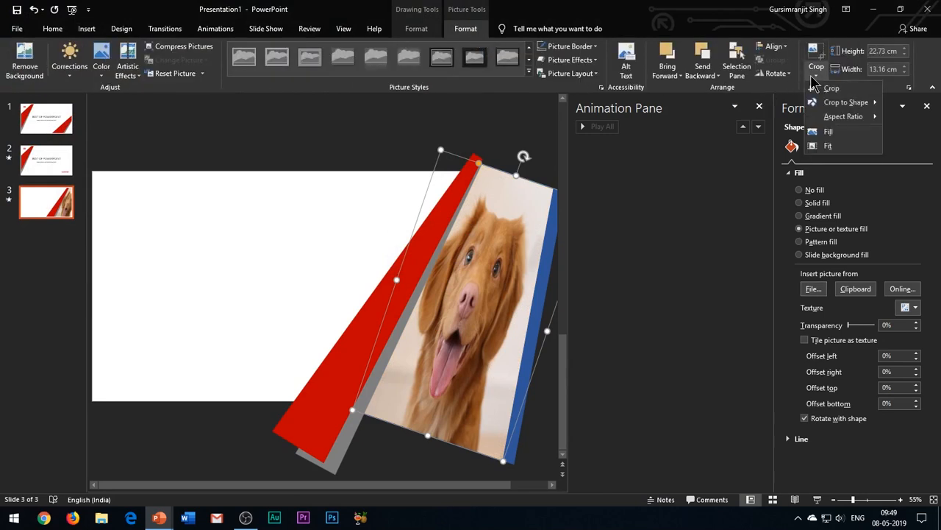
left_click(847, 102)
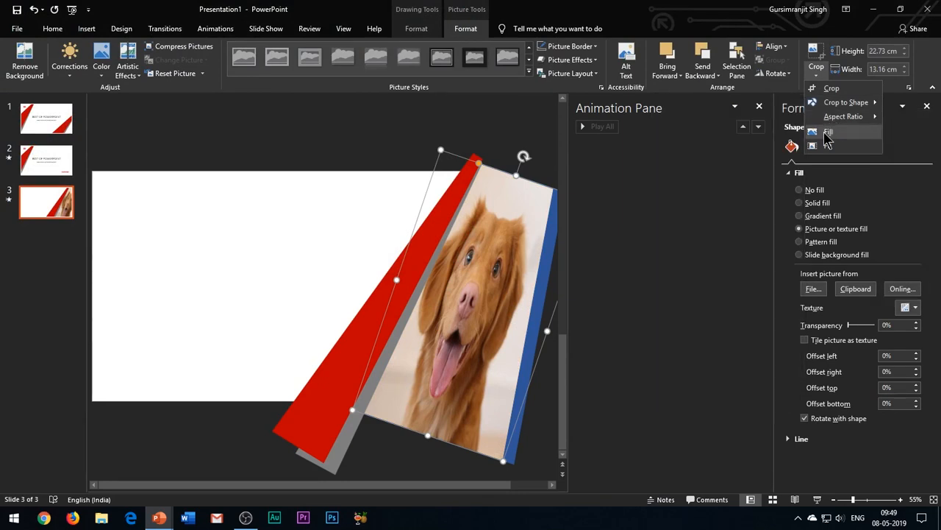
mouse_move(828, 132)
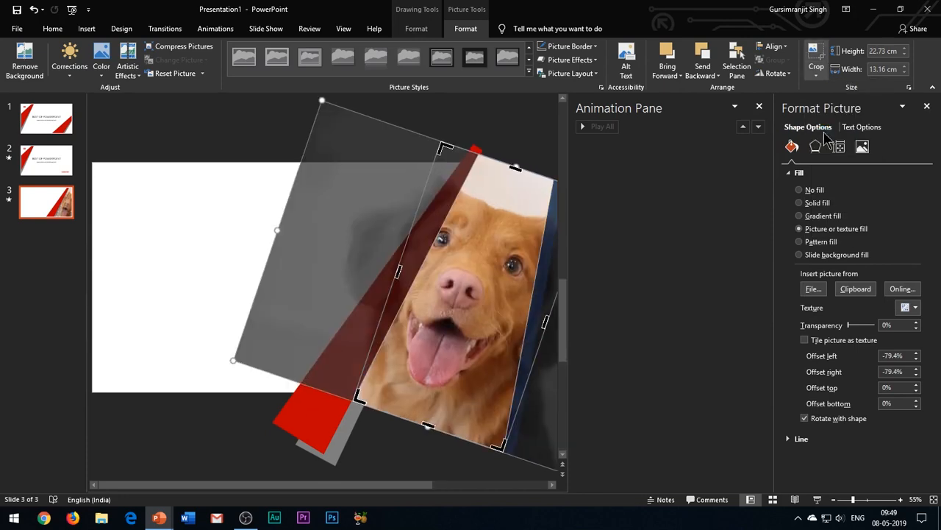
mouse_move(349, 157)
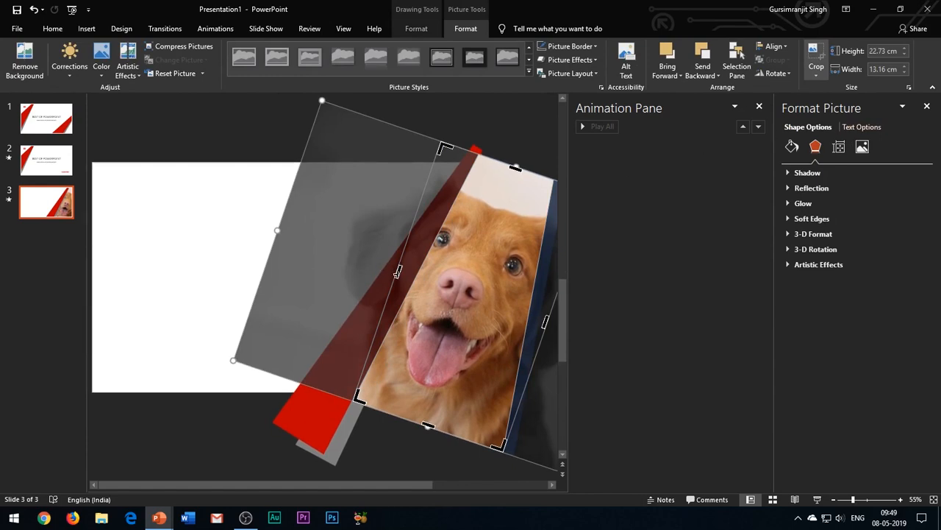
mouse_move(434, 474)
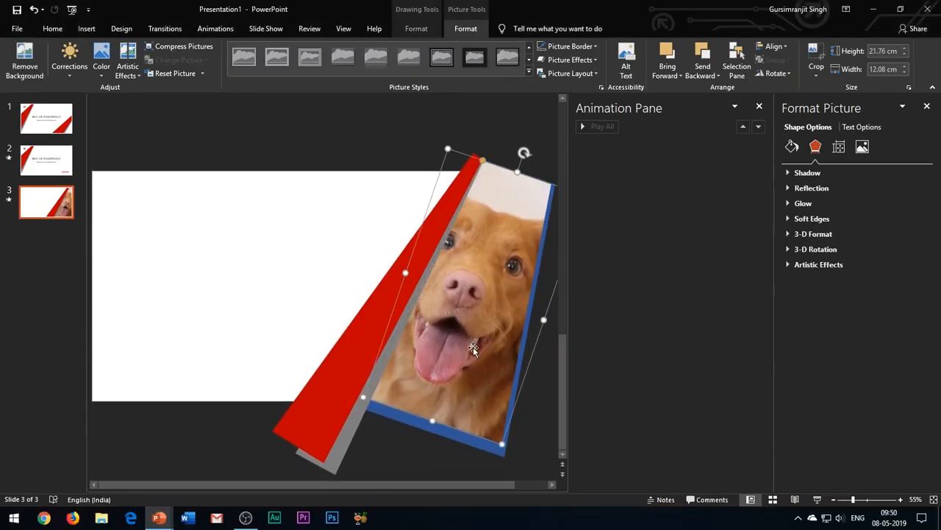
Set the puppy photo fill in the tilted shape to 74% transparency.
left_click(792, 147)
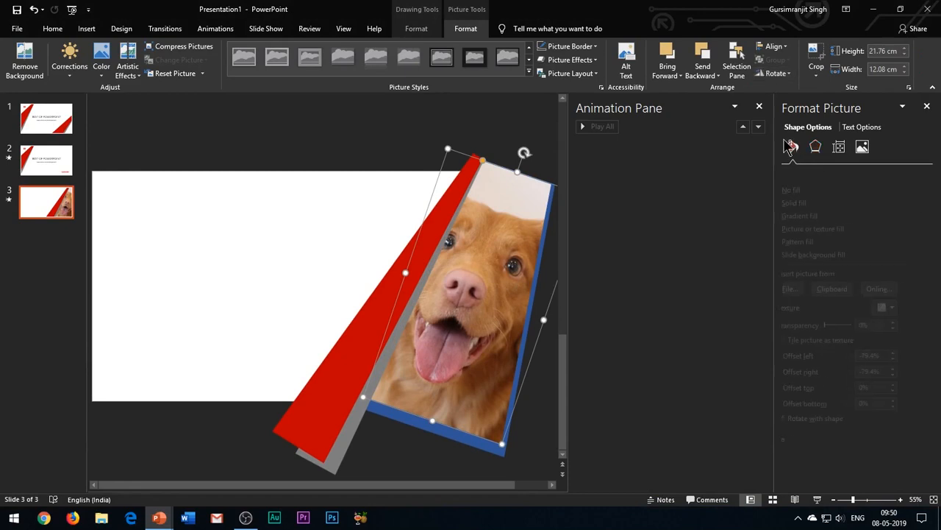
left_click(792, 147)
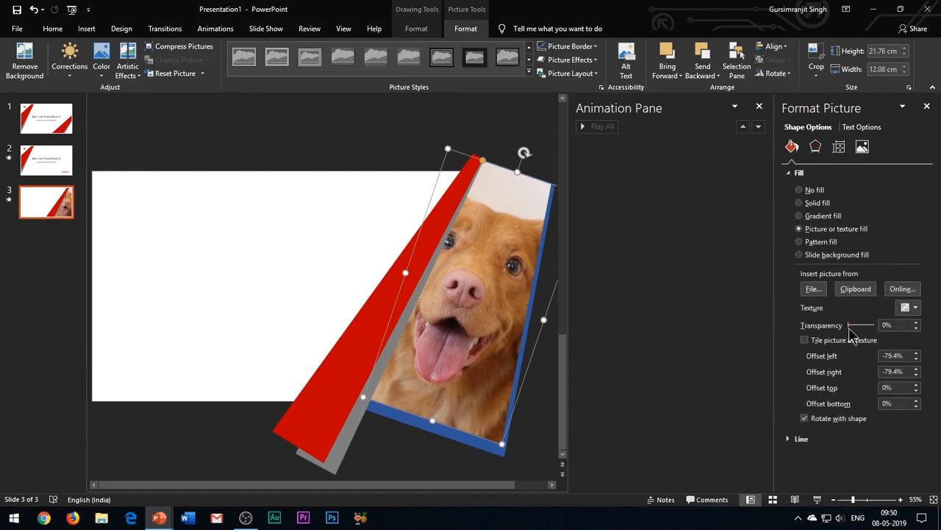
left_click_drag(850, 324, 868, 324)
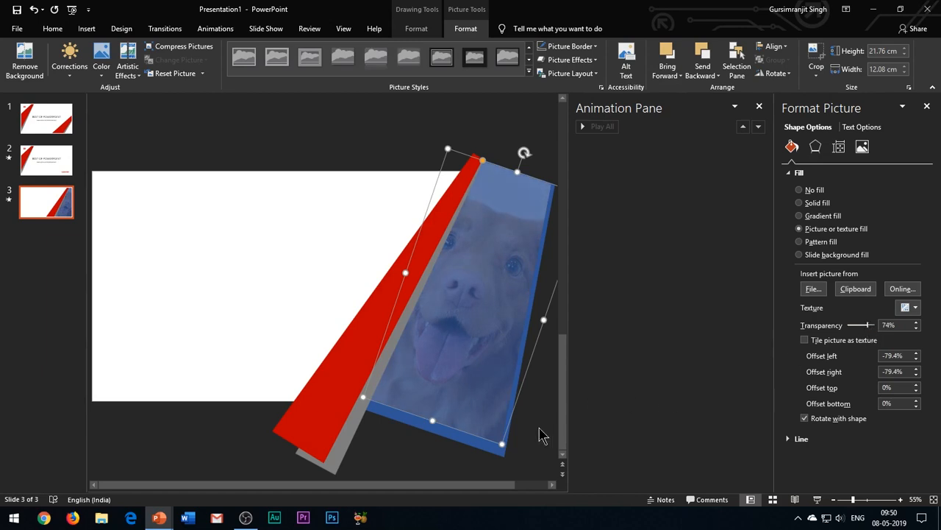
left_click(279, 378)
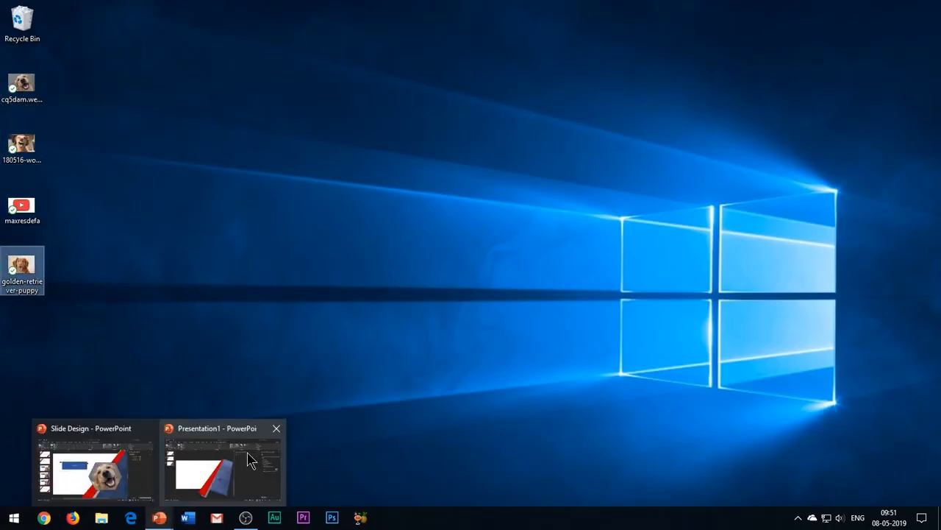
Insert the puppy picture on slide 3 of Presentation1 and crop it to a hexagon.
left_click(221, 463)
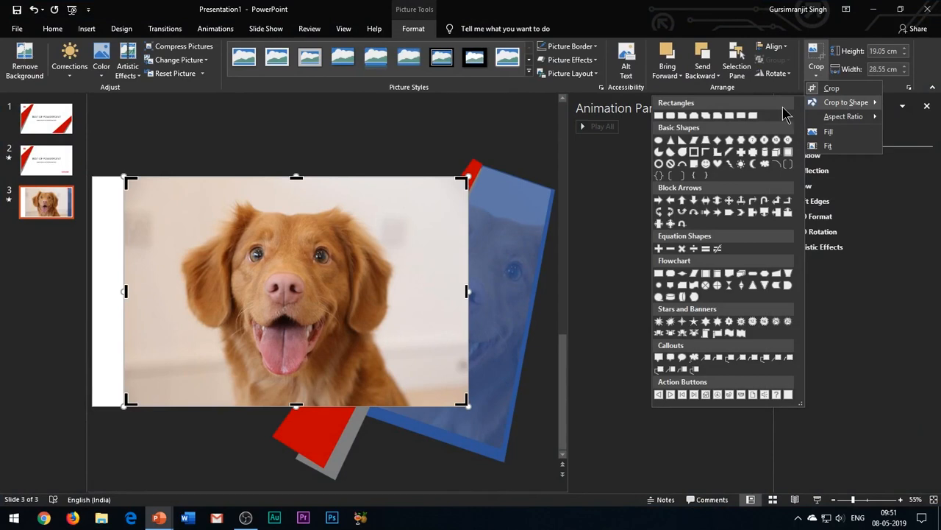
mouse_move(741, 143)
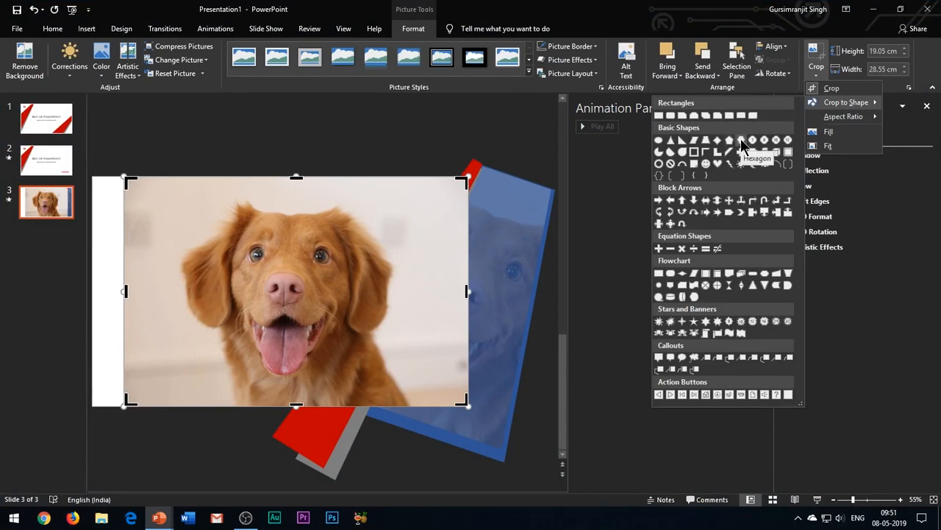
left_click(740, 139)
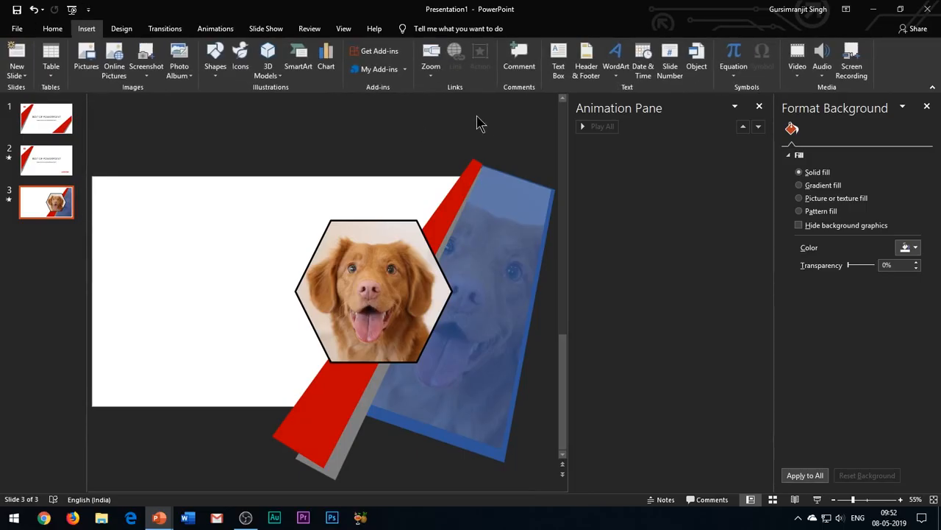
Draw a square near the top-left with no fill and a red dash-dot outline.
left_click(215, 63)
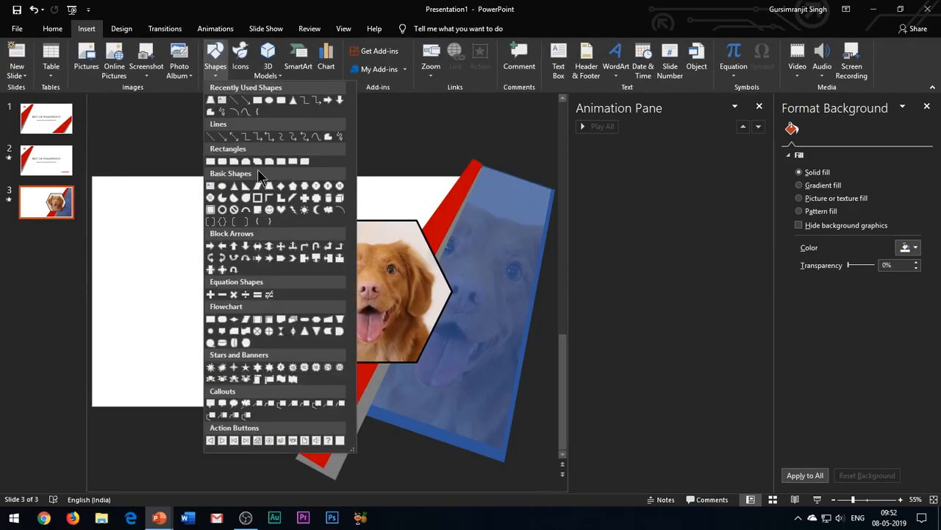
left_click_drag(124, 213, 183, 279)
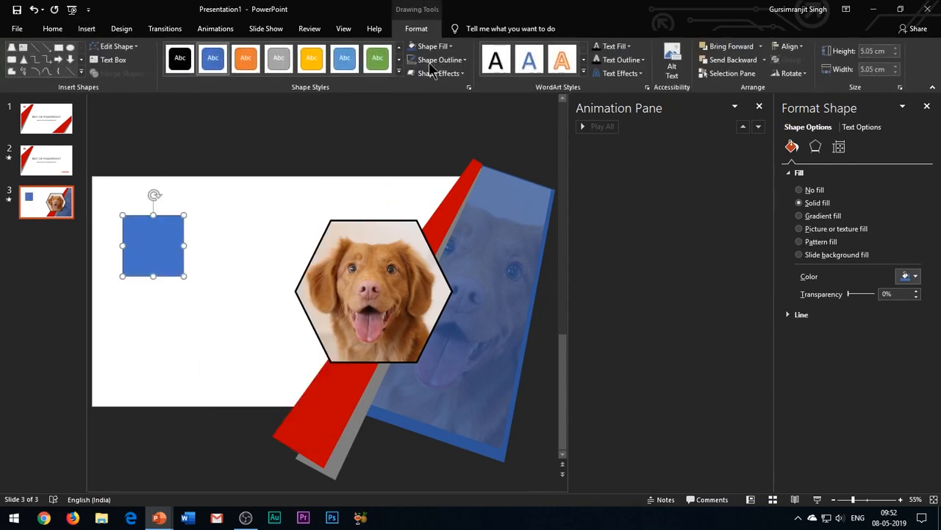
left_click(800, 189)
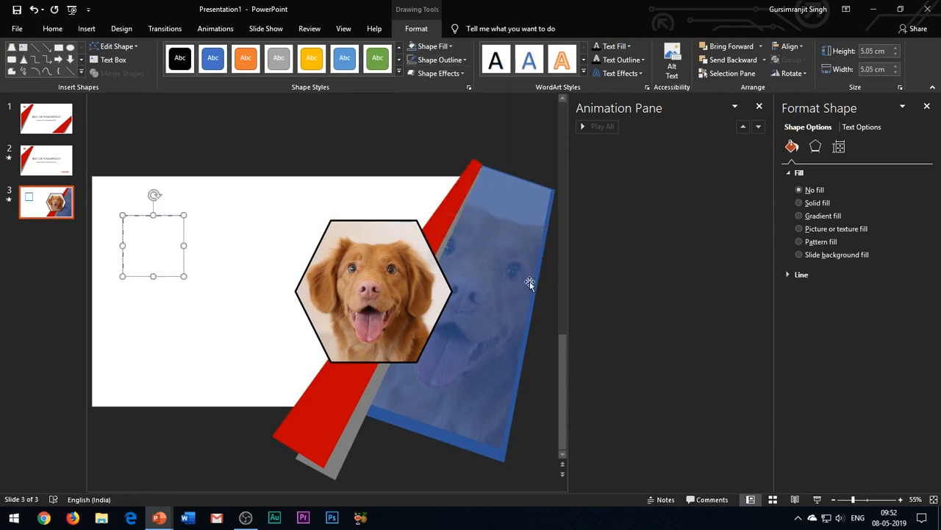
left_click(465, 59)
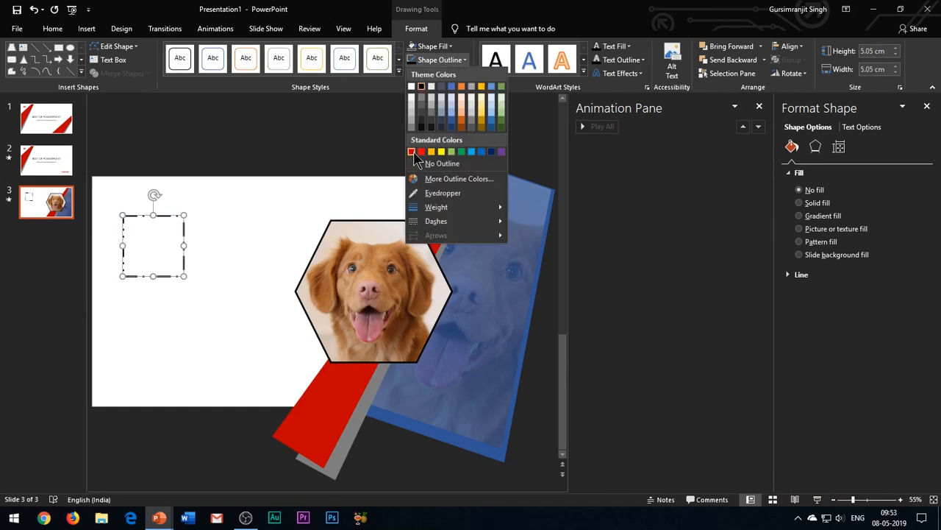
left_click(412, 152)
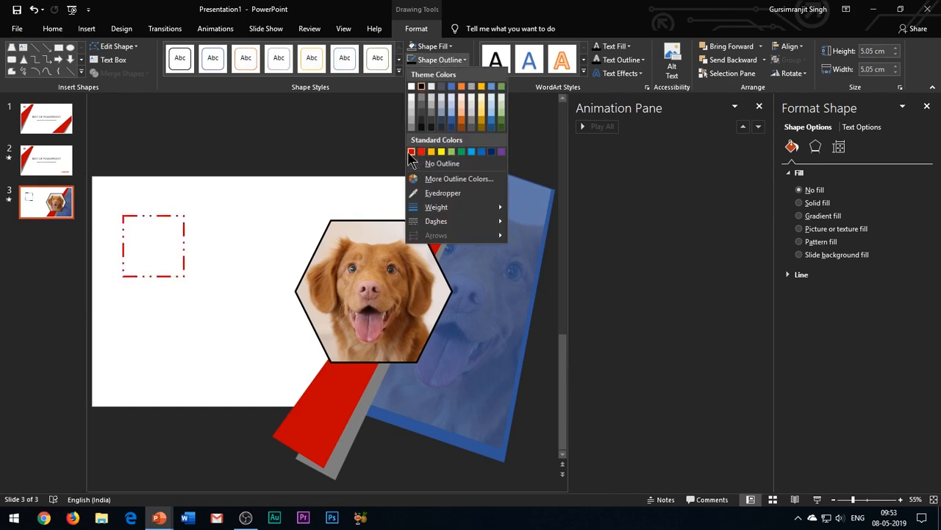
left_click(442, 162)
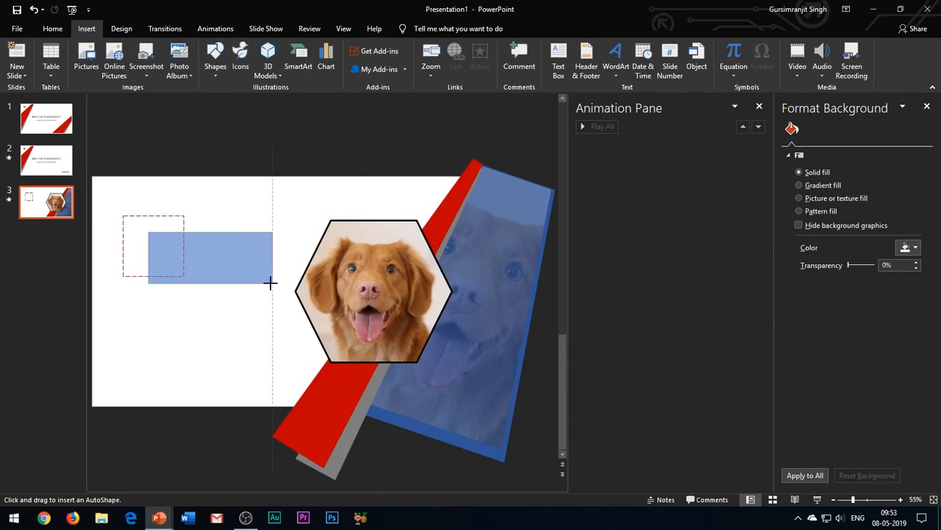
Draw a rectangle over the square, fill it Blue Accent 5 Darker 50%, and label it TITLE 1.
left_click_drag(150, 222, 271, 272)
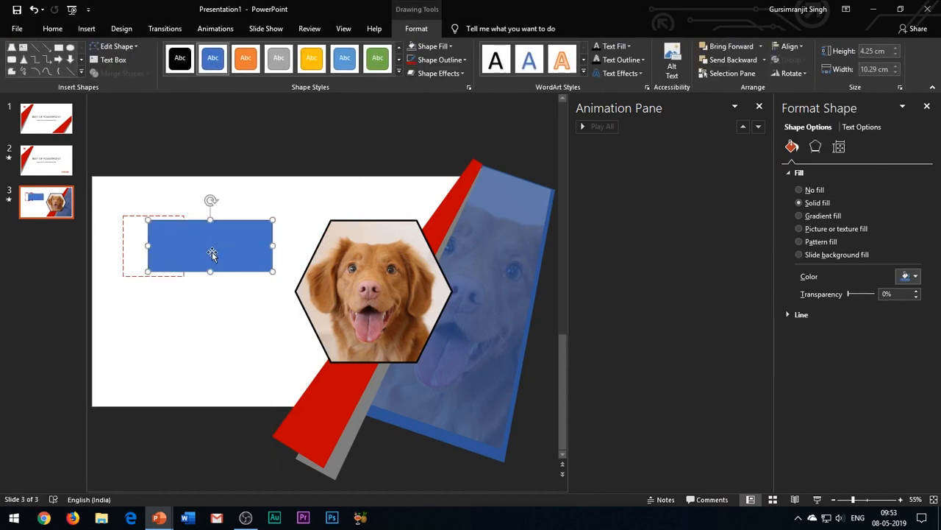
left_click(450, 46)
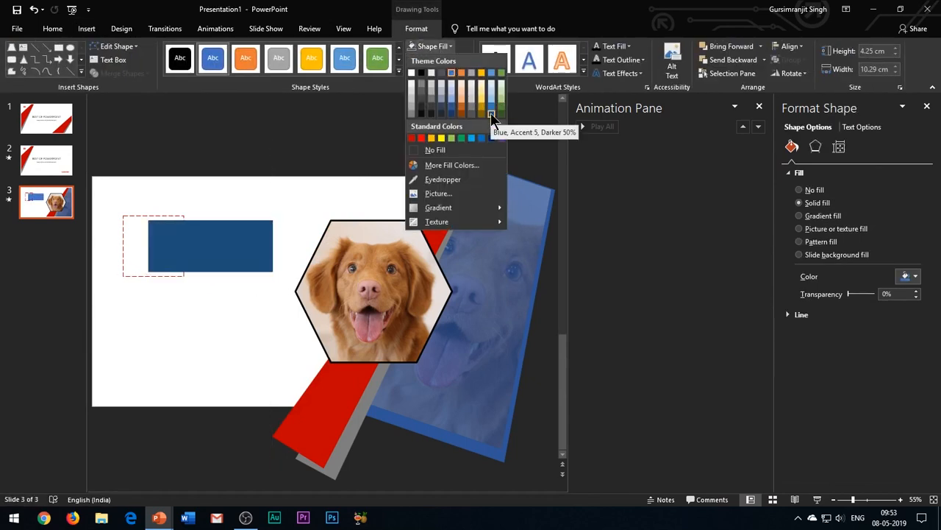
left_click(490, 116)
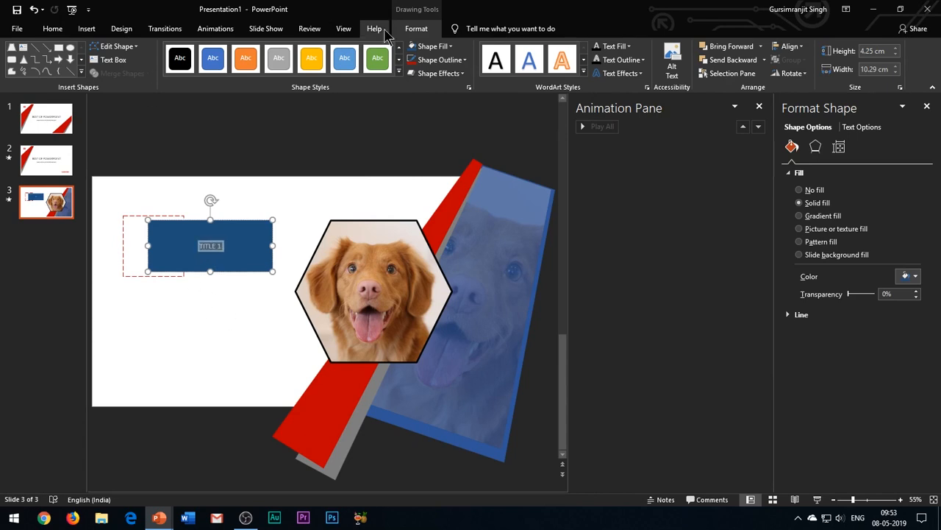
left_click(53, 28)
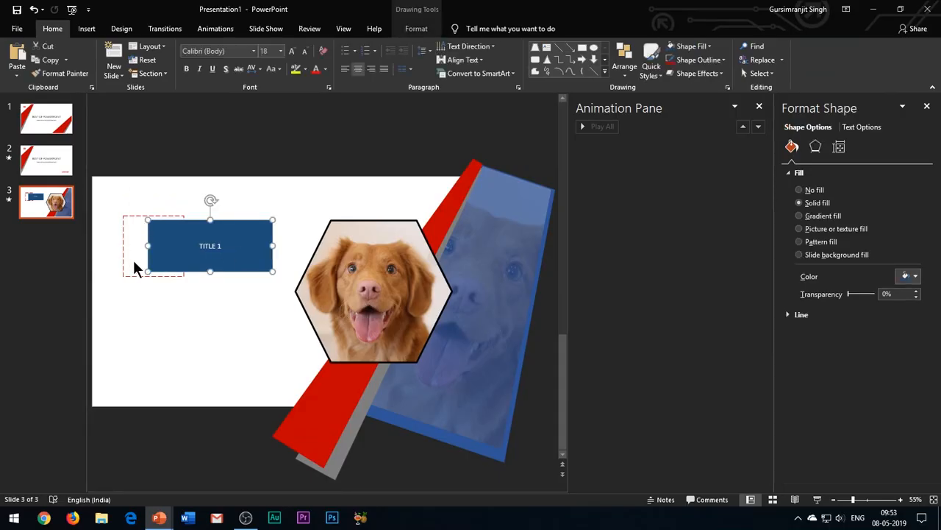
Give the dashed square a Rise Up entrance and the TITLE 1 box a Whip entrance.
left_click(215, 28)
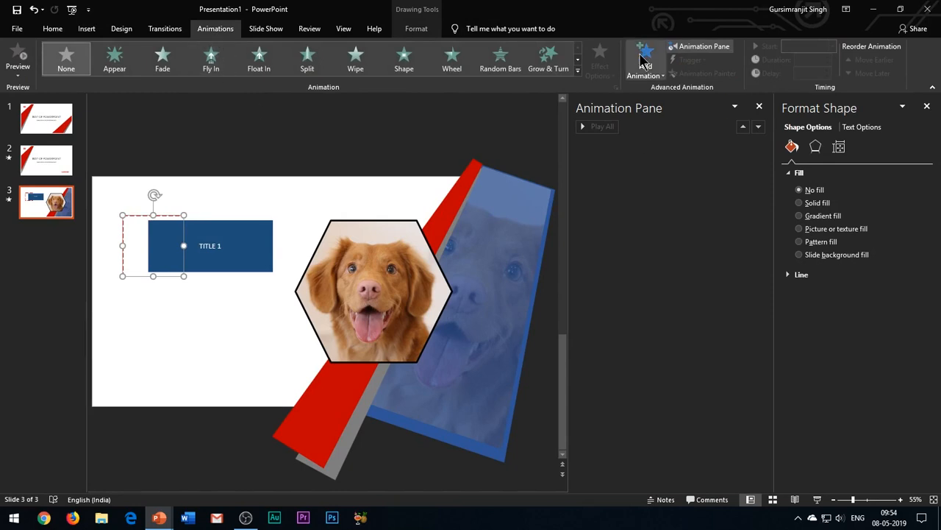
left_click(645, 59)
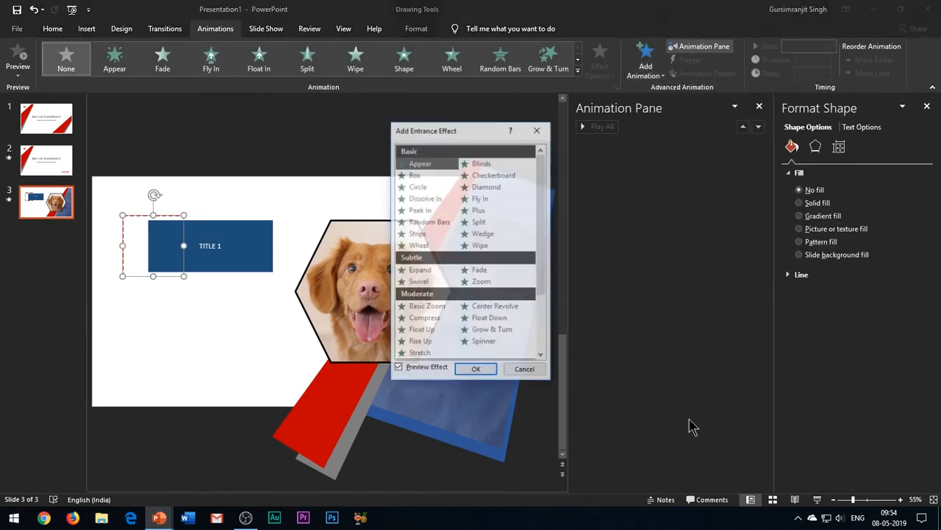
scroll("down", 3)
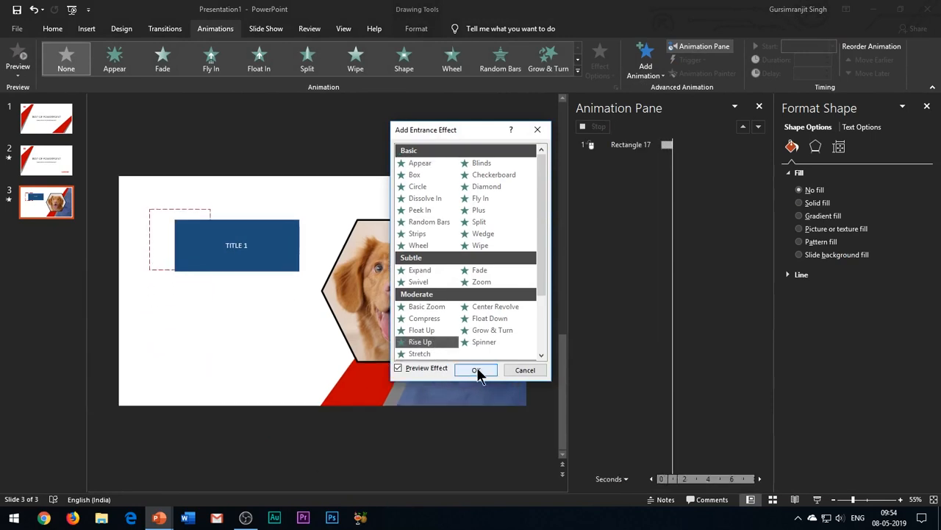
left_click(475, 370)
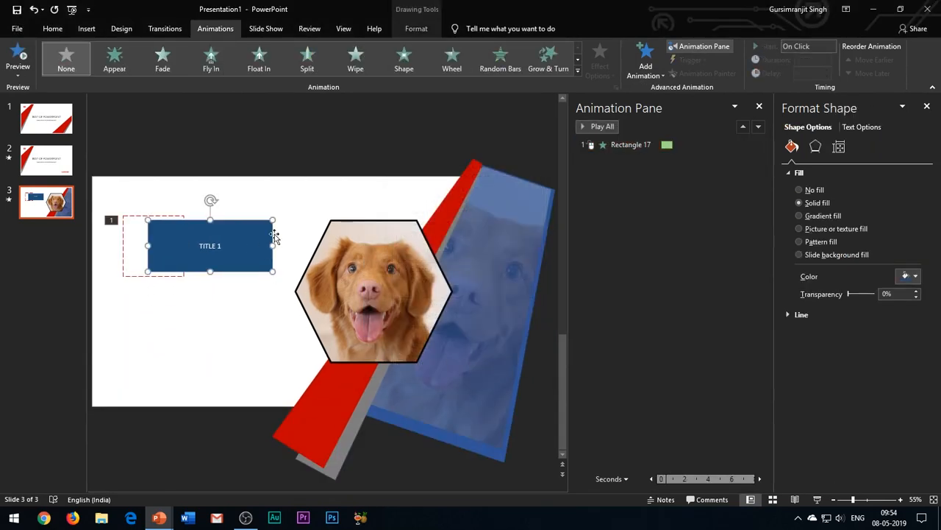
mouse_move(559, 151)
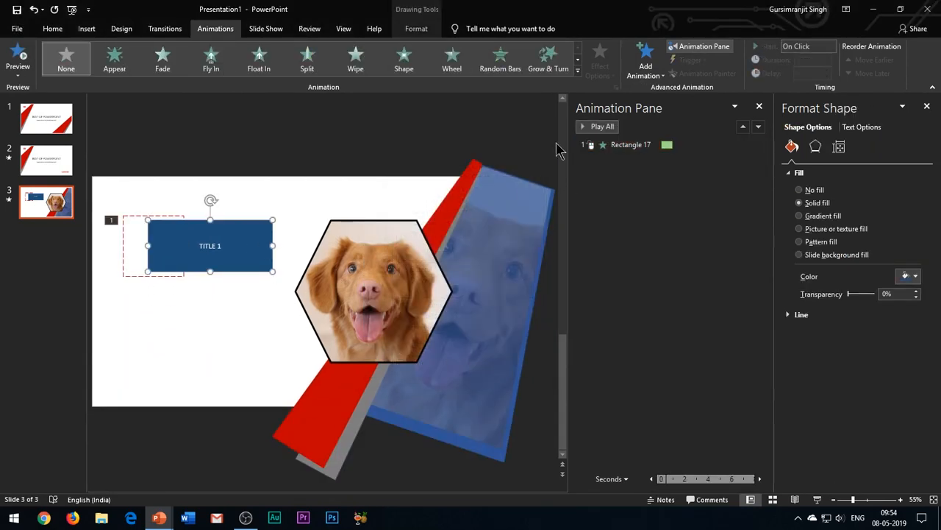
left_click(645, 55)
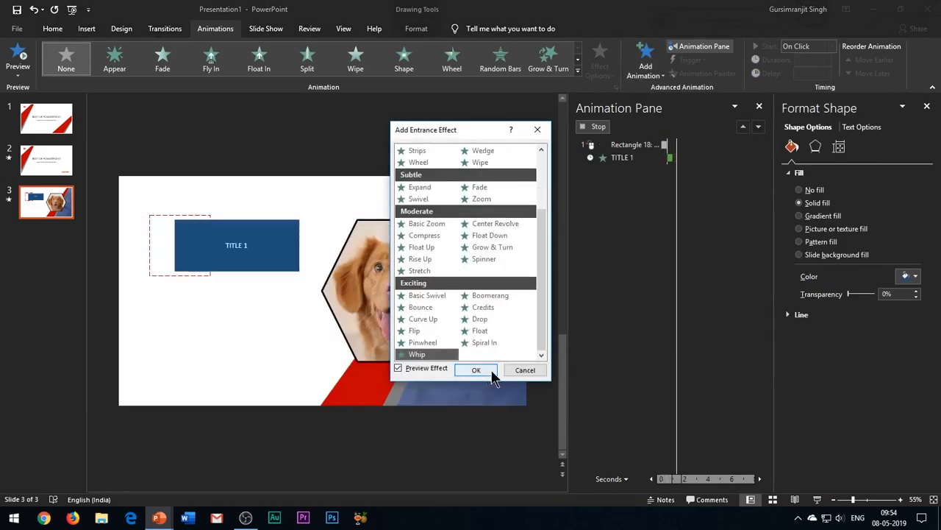
left_click(475, 369)
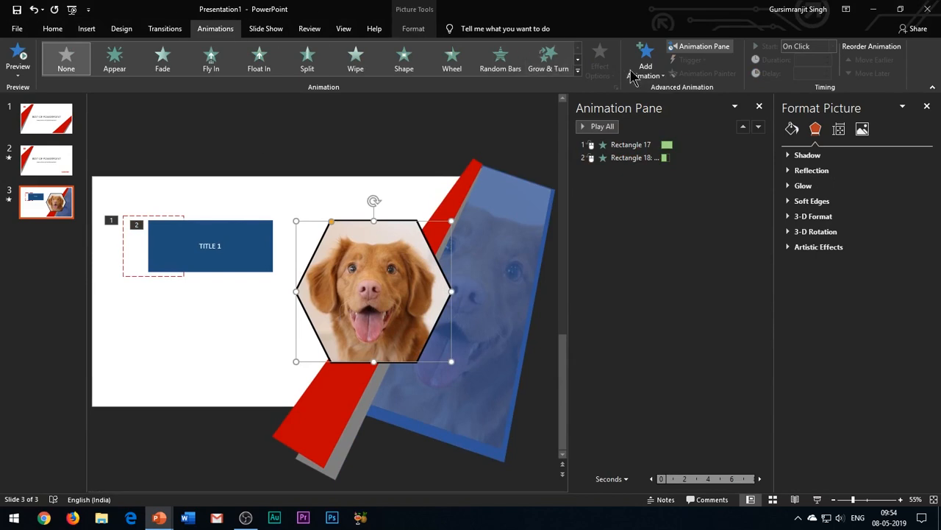
Give the dog picture a Strips entrance and review the trapezoid Wipe's effect options and timing.
left_click(646, 59)
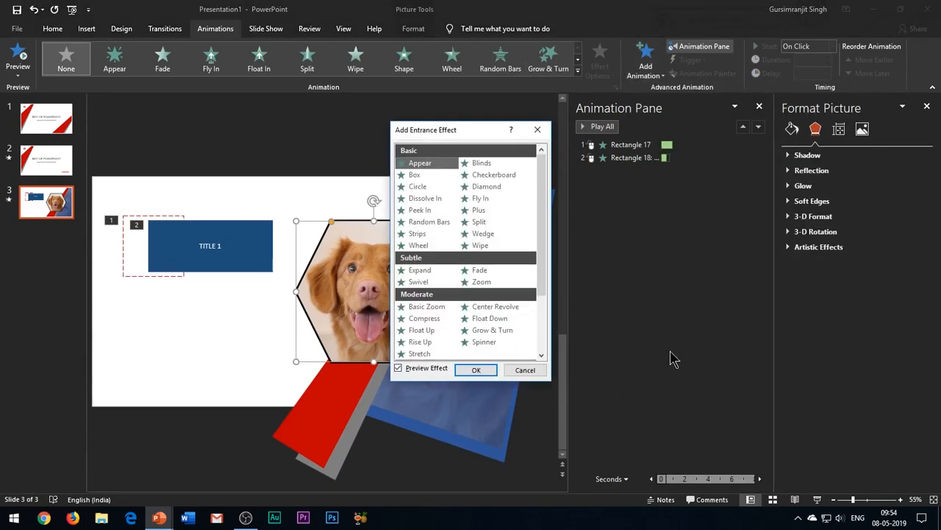
scroll("down", 3)
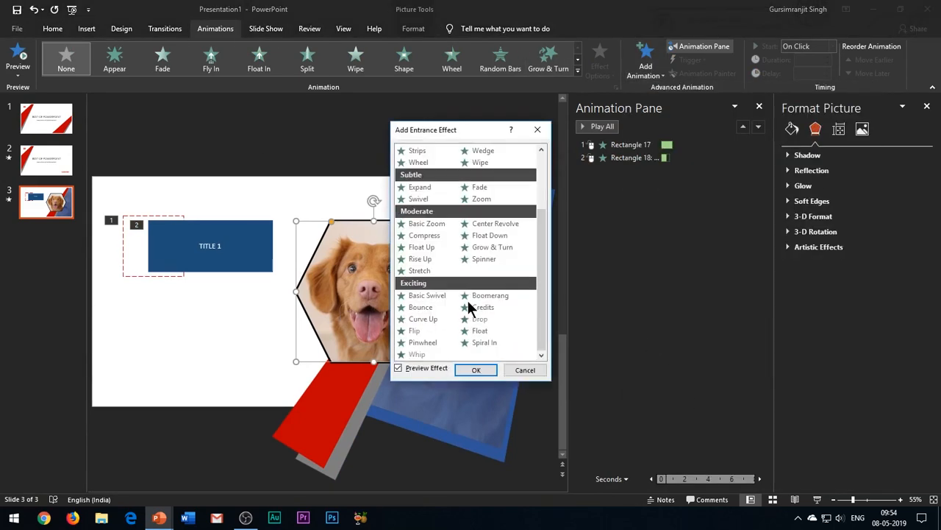
left_click(476, 369)
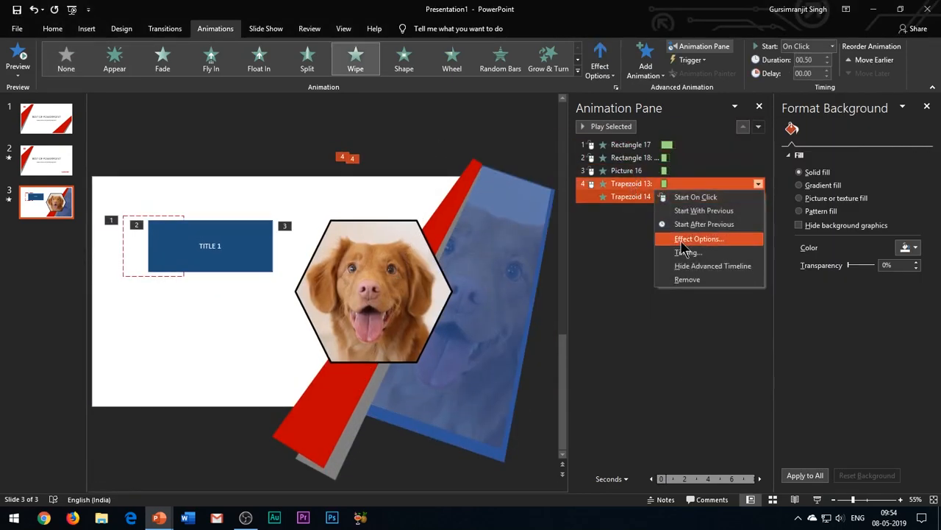
left_click(699, 239)
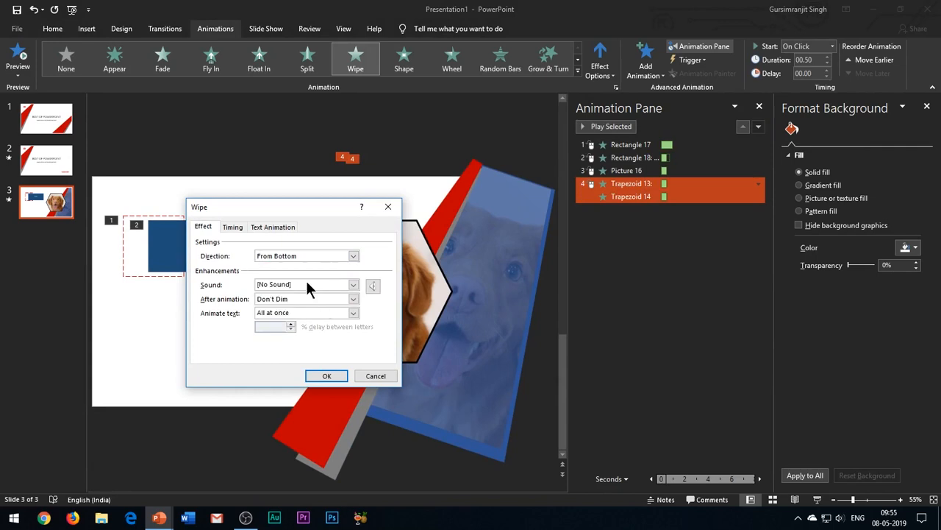
left_click(233, 226)
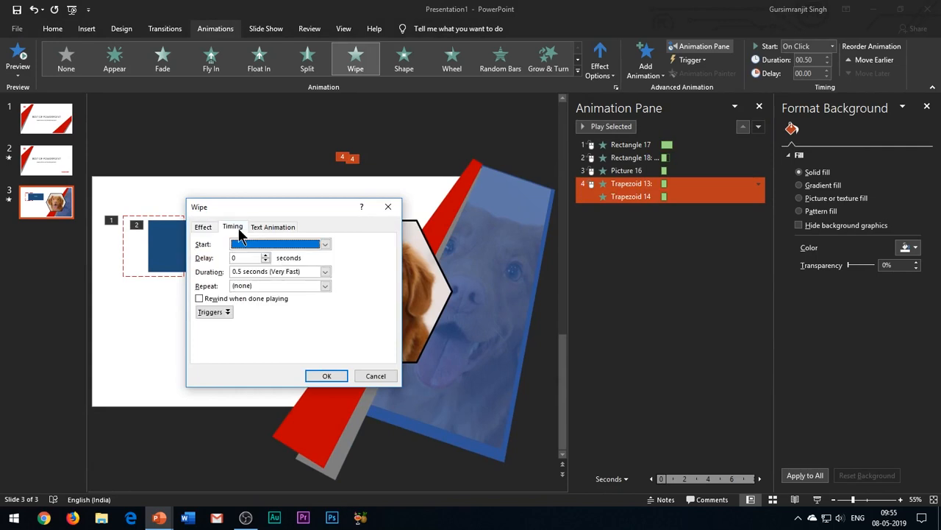
left_click(326, 376)
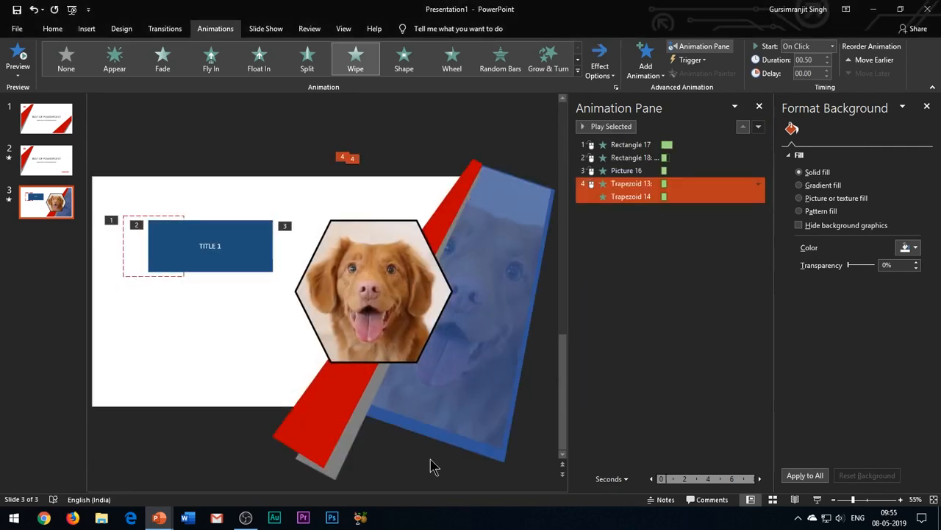
Make the trapezoid Wipe animation start automatically.
left_click(625, 170)
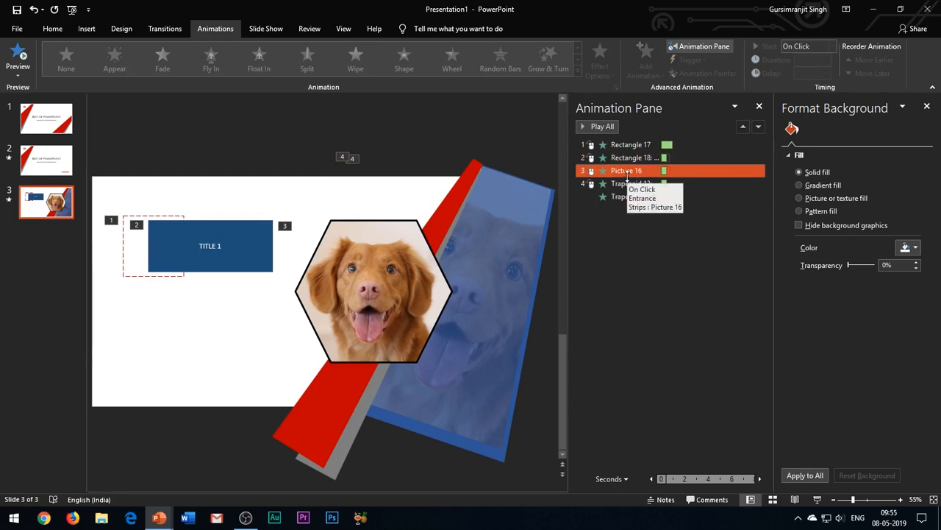
left_click(643, 189)
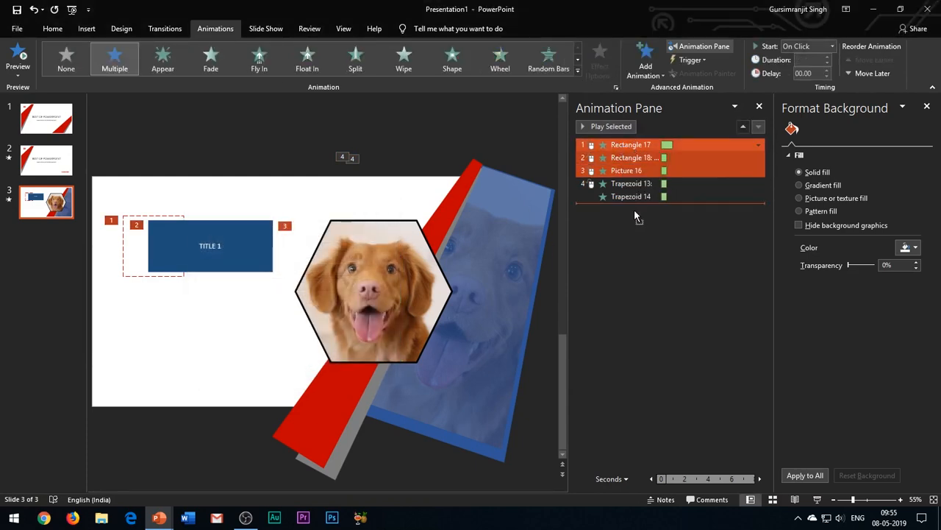
left_click(758, 144)
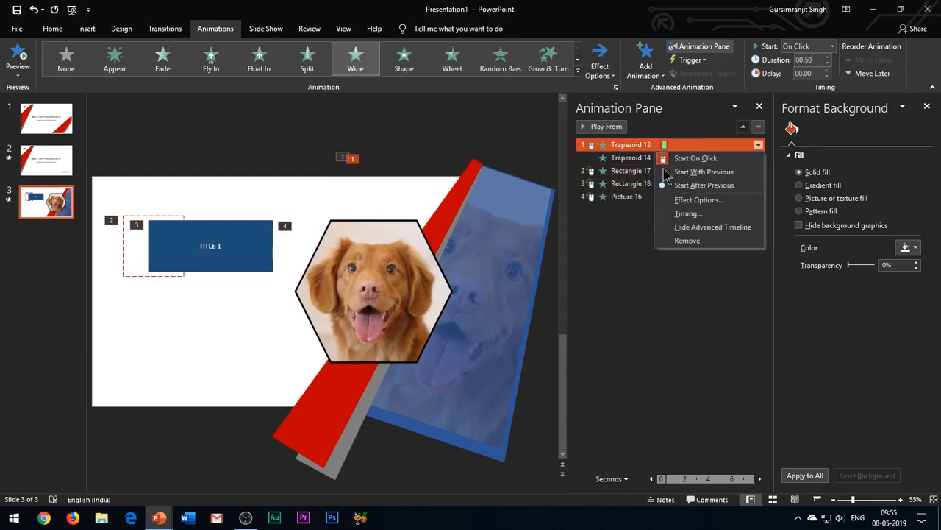
left_click(704, 171)
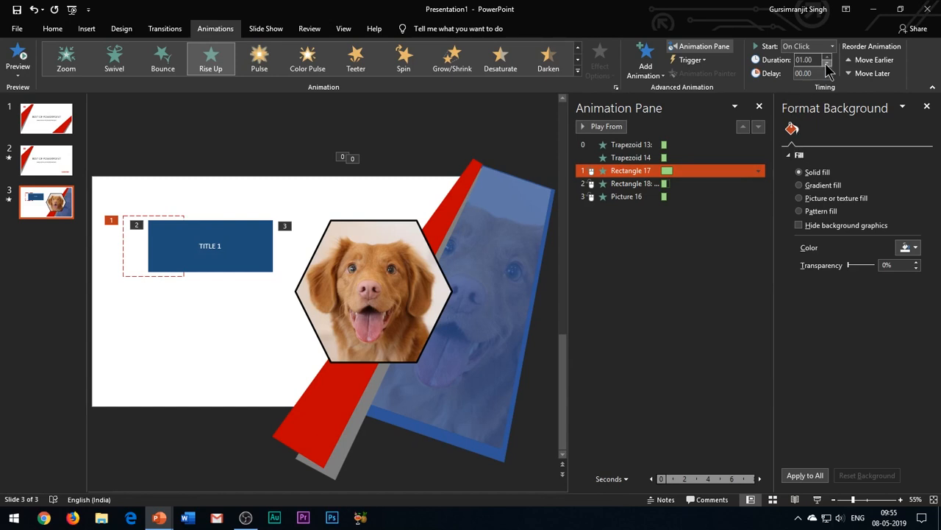
Move the dog picture's animation ahead of the title and set it to Start With Previous.
left_click(828, 64)
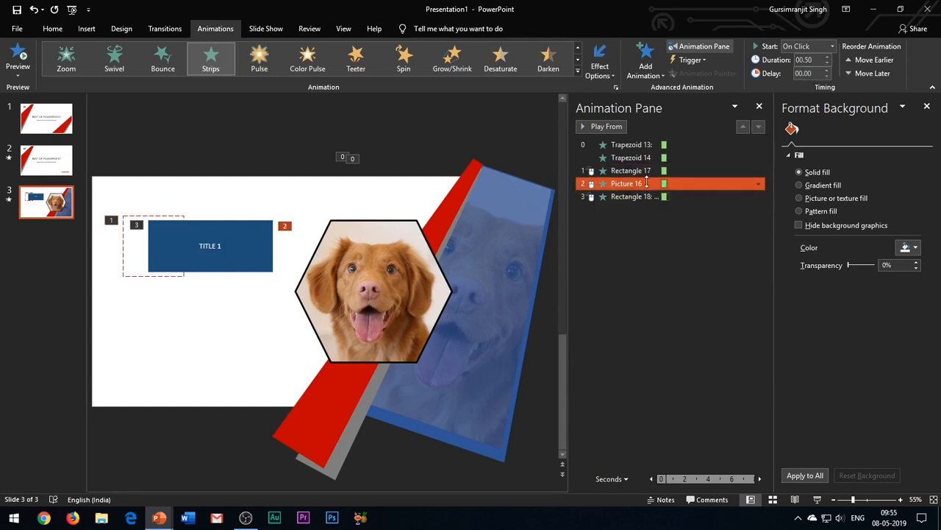
left_click(631, 170)
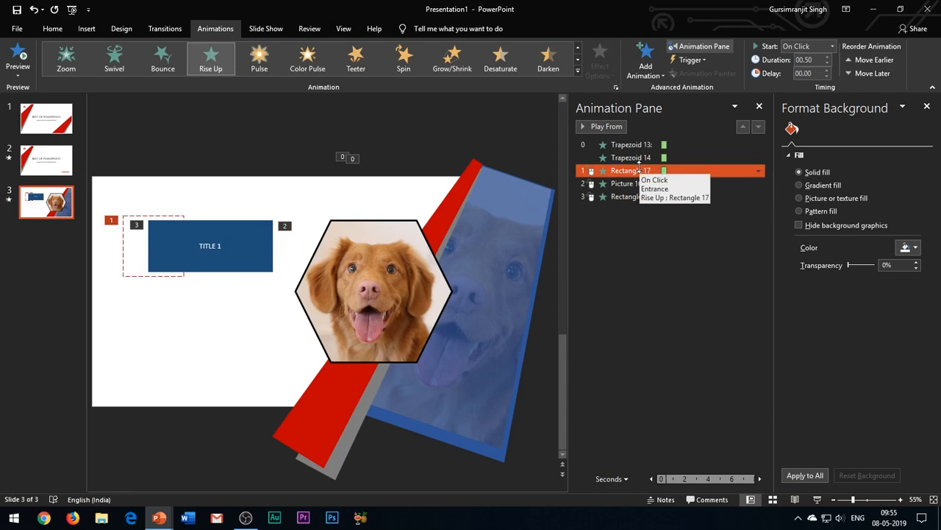
left_click(758, 169)
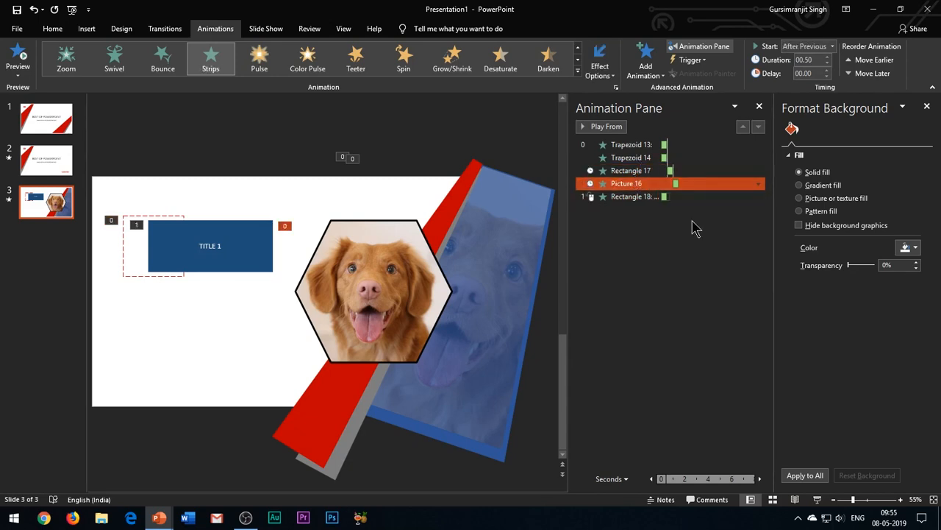
left_click(758, 183)
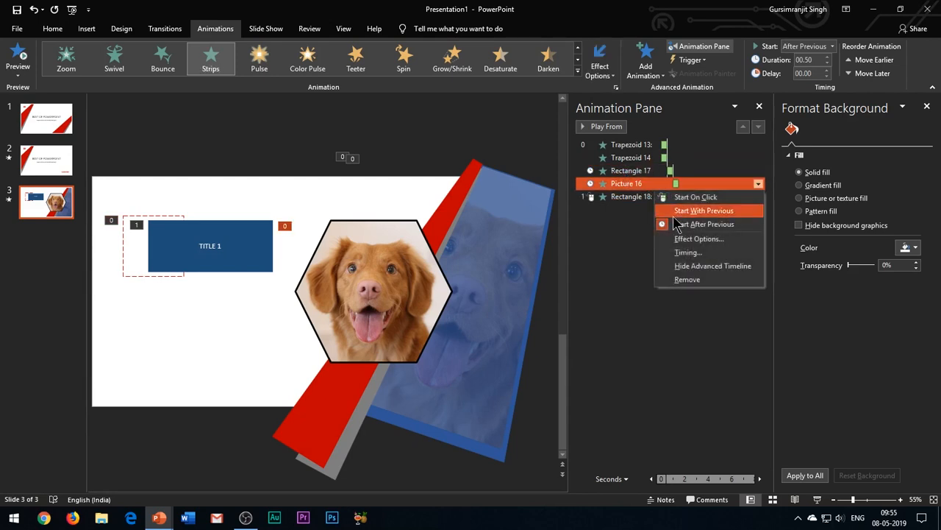
left_click(704, 210)
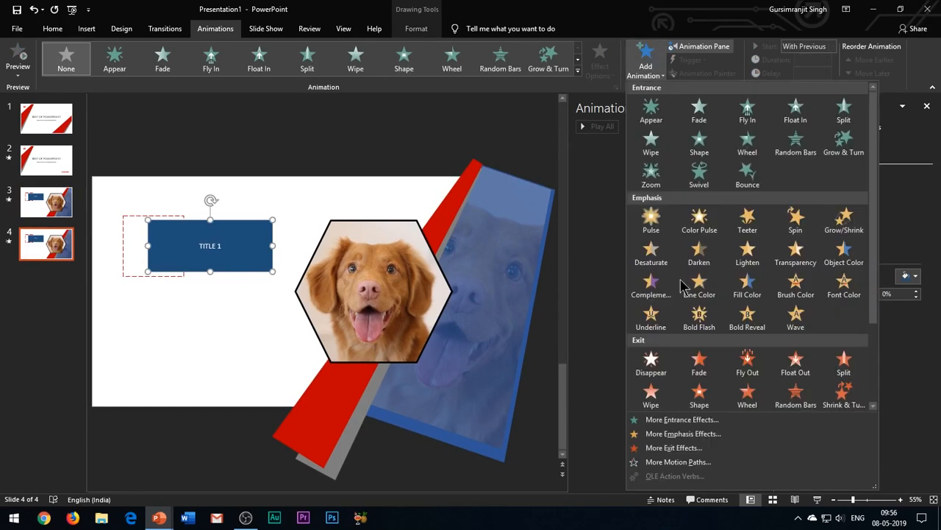
Give the dashed square a Whip exit, relabel the title TITLE 2, and add an entrance effect.
left_click(674, 447)
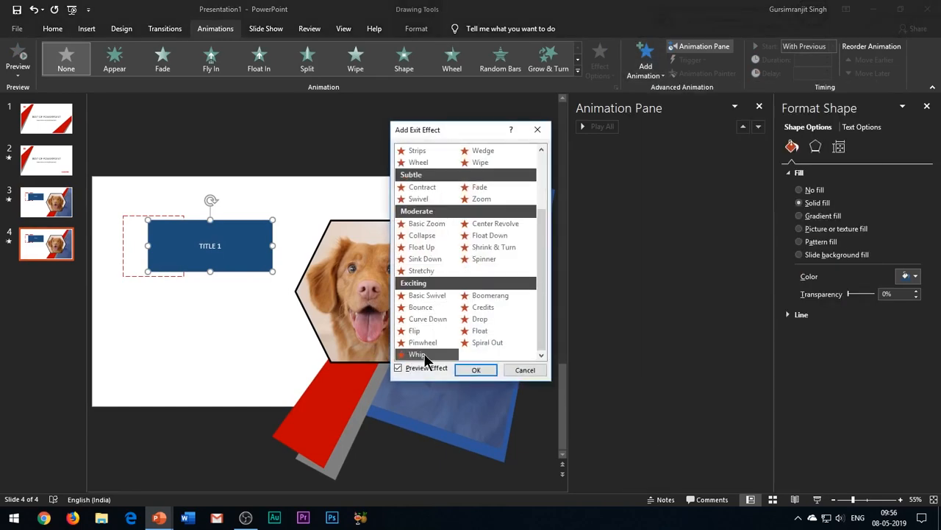
left_click(475, 369)
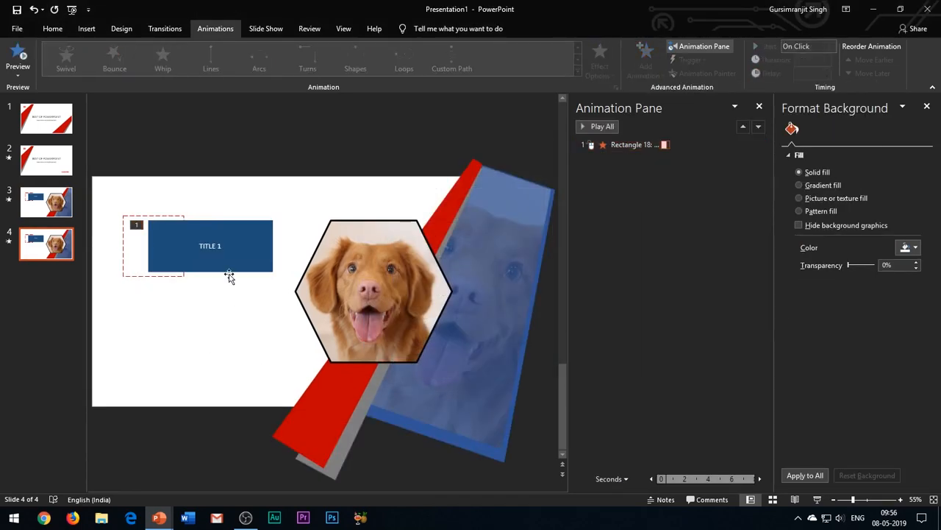
left_click(209, 245)
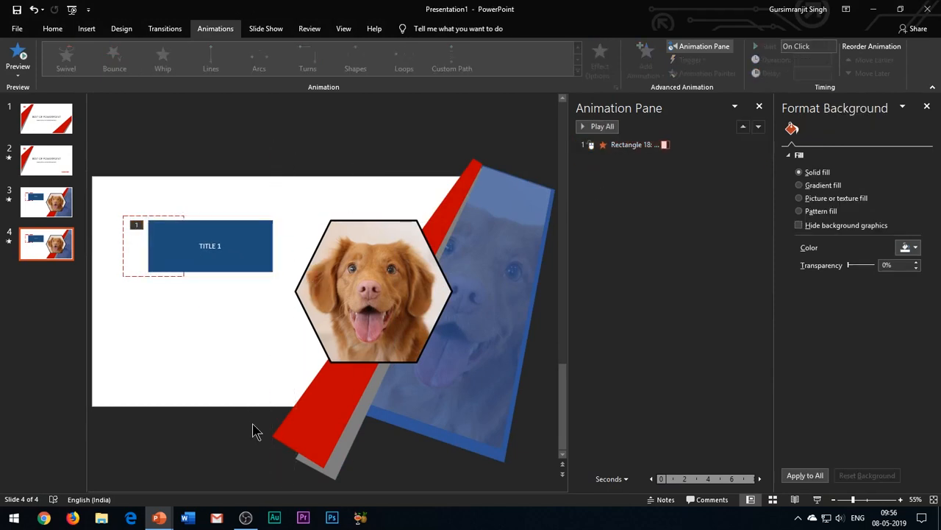
left_click(209, 245)
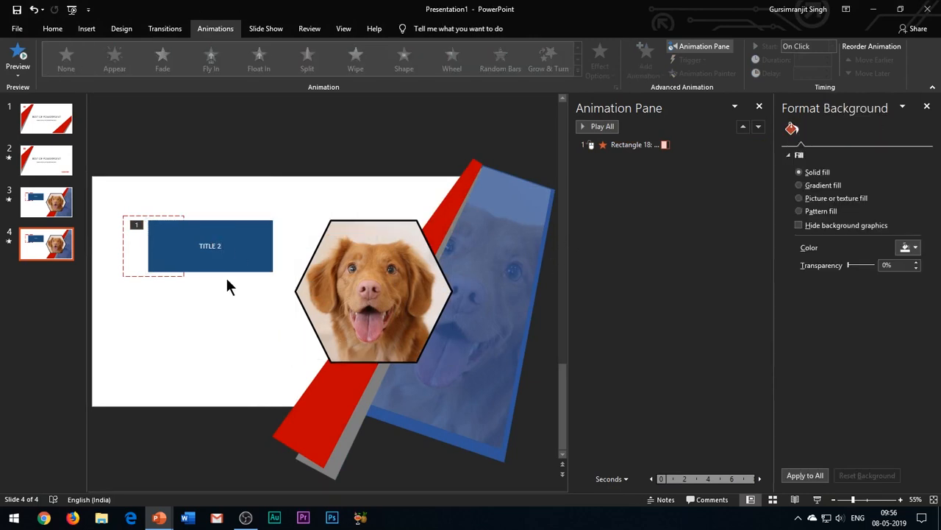
left_click(645, 61)
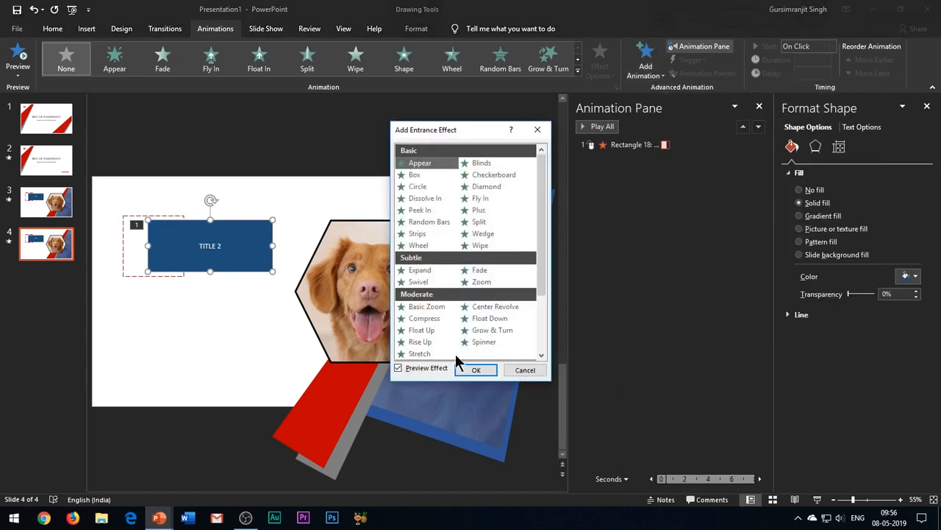
left_click(477, 369)
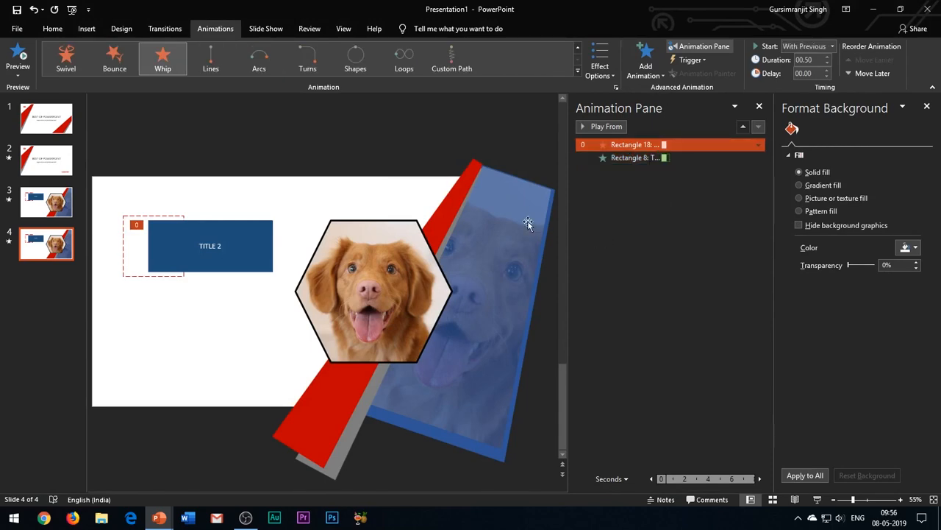
Give the slide 4 dog photo a Strips entrance and swap in a golden retriever picture.
left_click(374, 298)
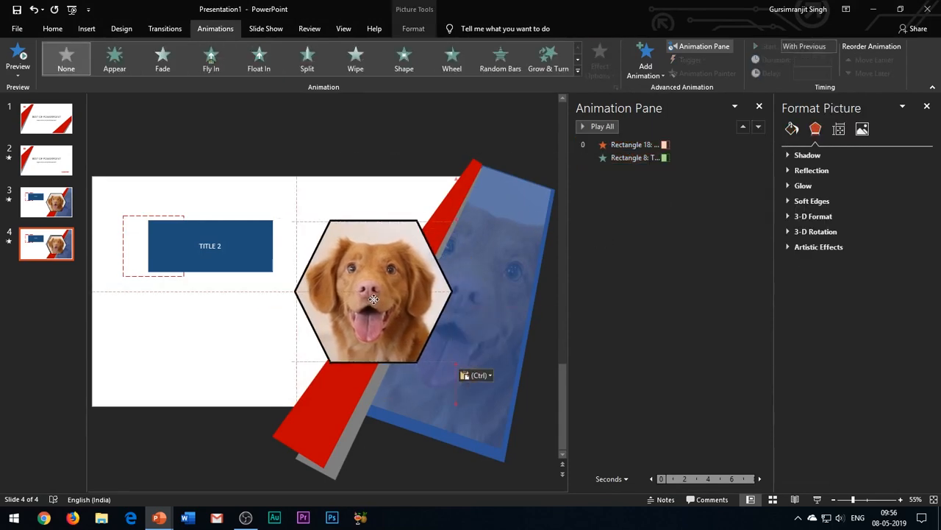
left_click(645, 58)
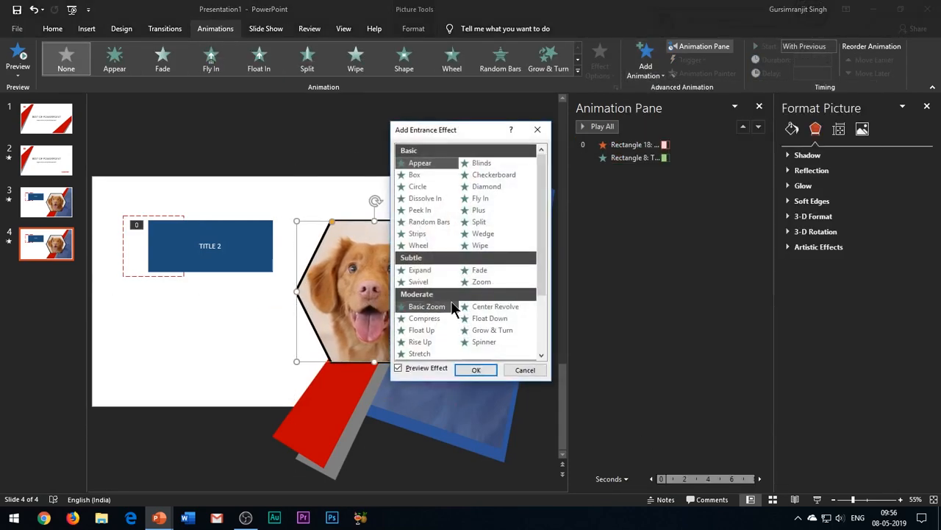
mouse_move(447, 273)
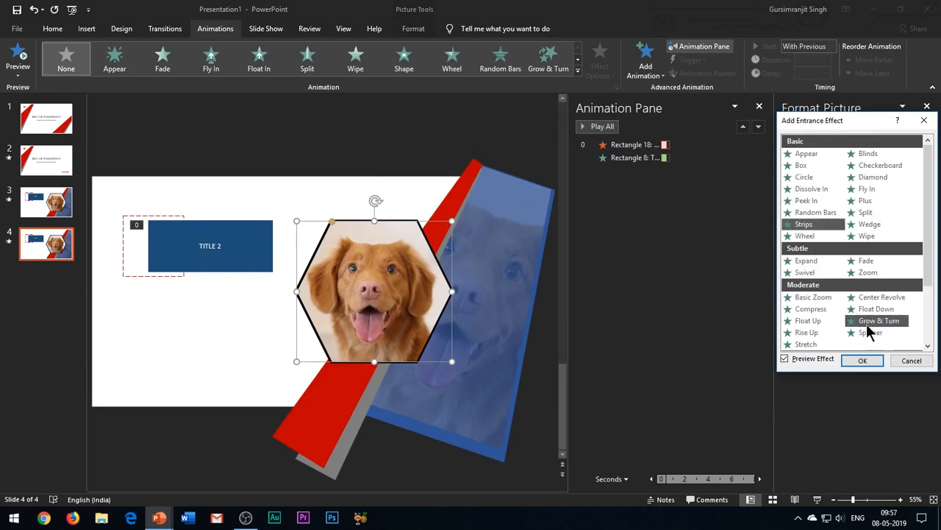
right_click(360, 294)
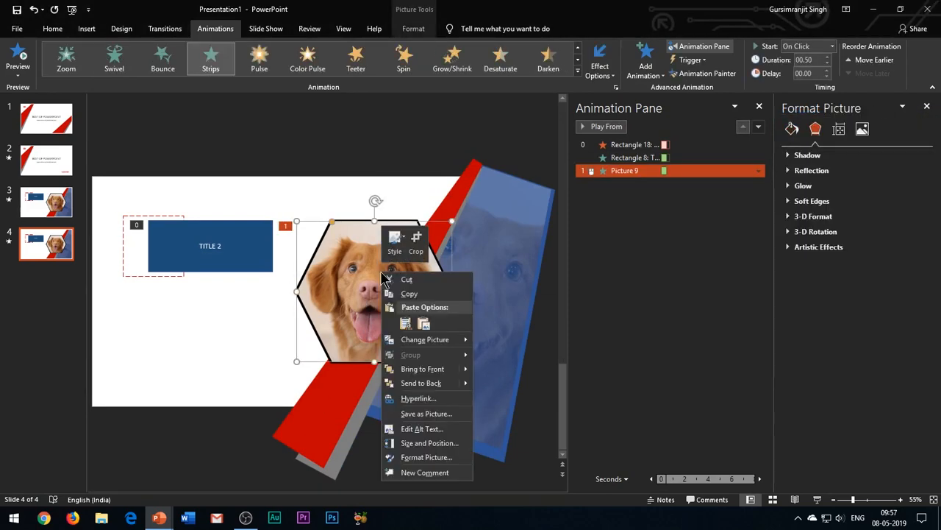
left_click(425, 339)
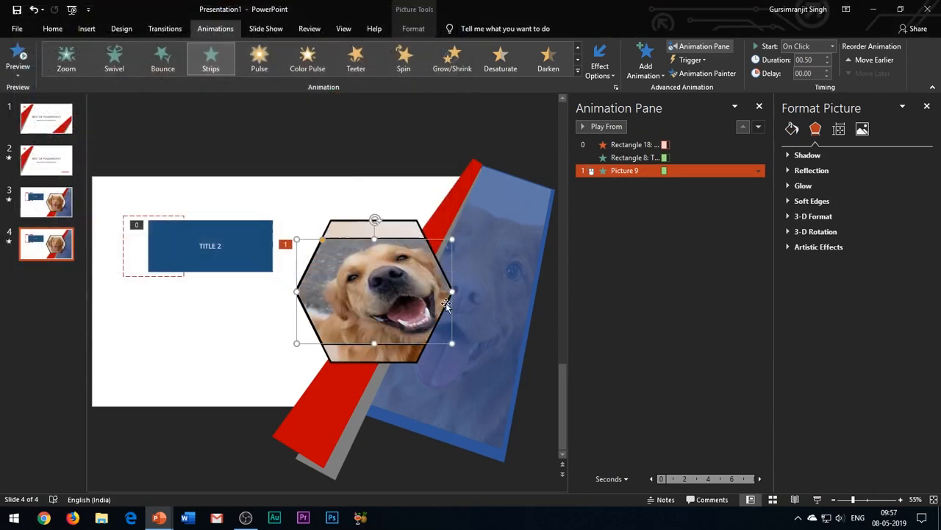
Crop and enlarge the golden retriever photo to fill the hexagon.
left_click(412, 28)
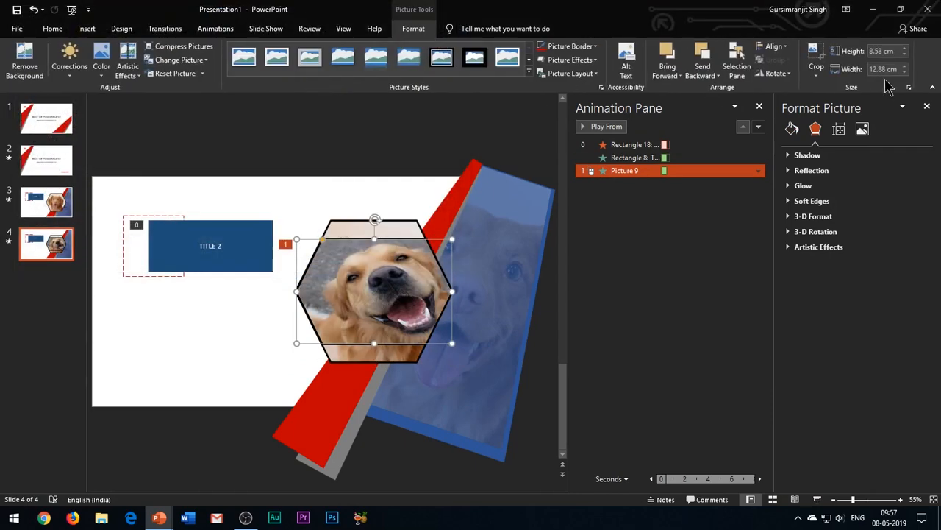
left_click(816, 63)
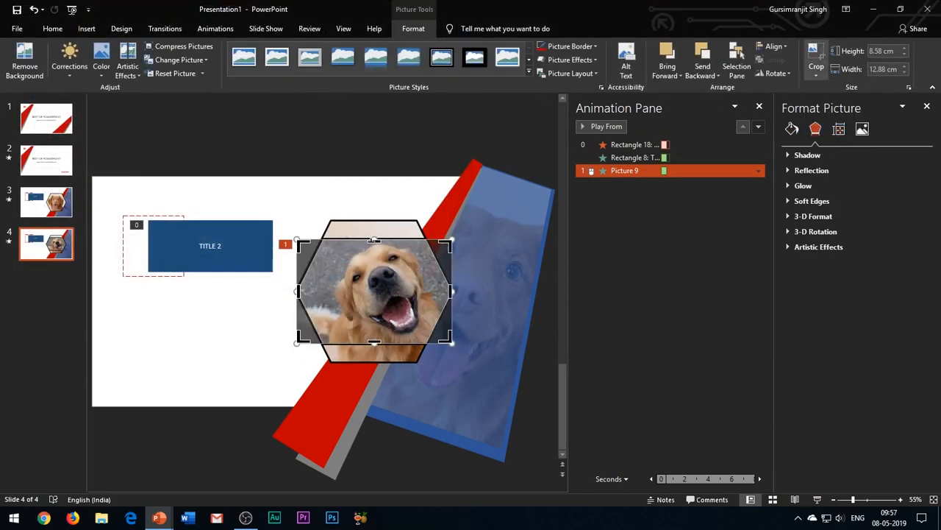
left_click_drag(452, 291, 450, 291)
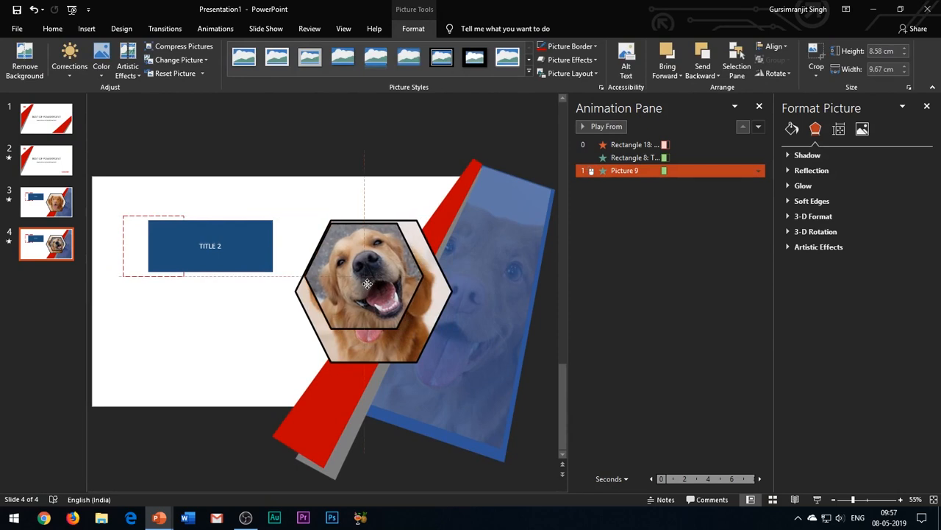
left_click(367, 287)
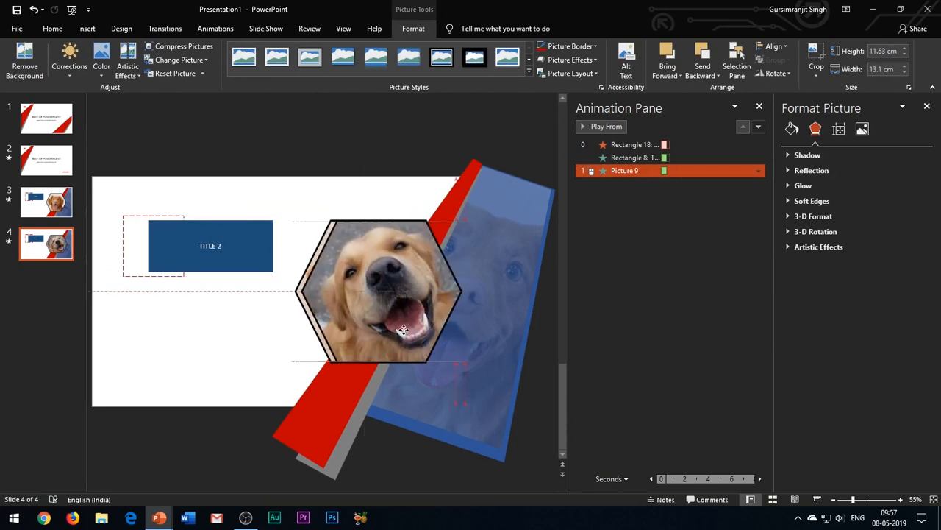
left_click(606, 126)
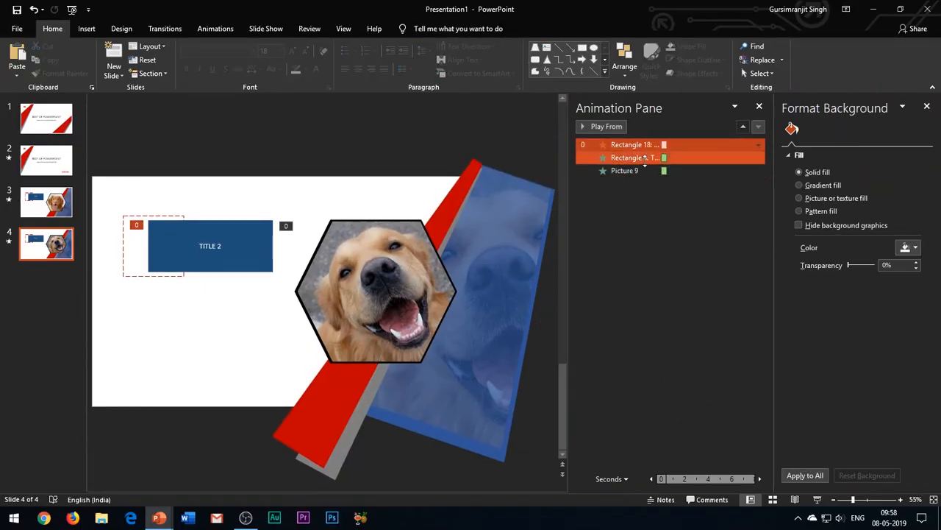
Show the golden retriever in the blue stripe and set Picture 9's animation to Start With Previous.
left_click(757, 170)
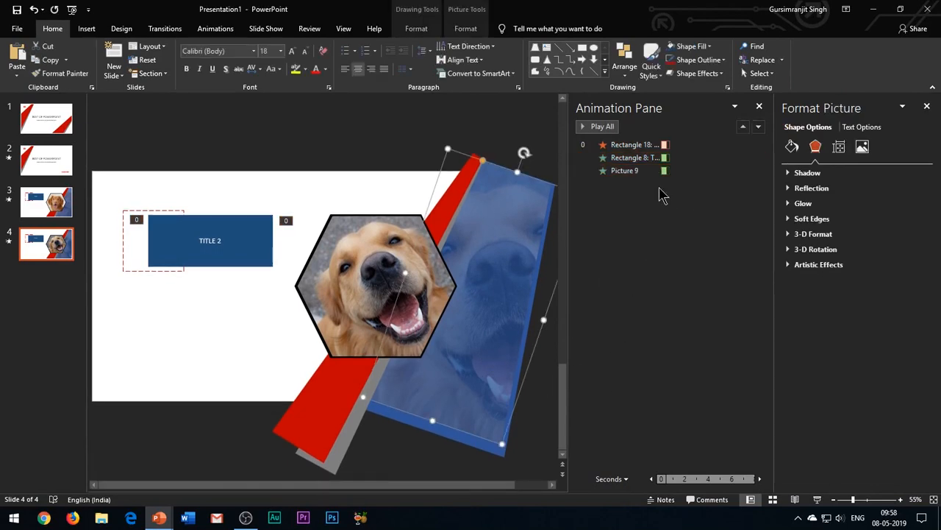
left_click(465, 28)
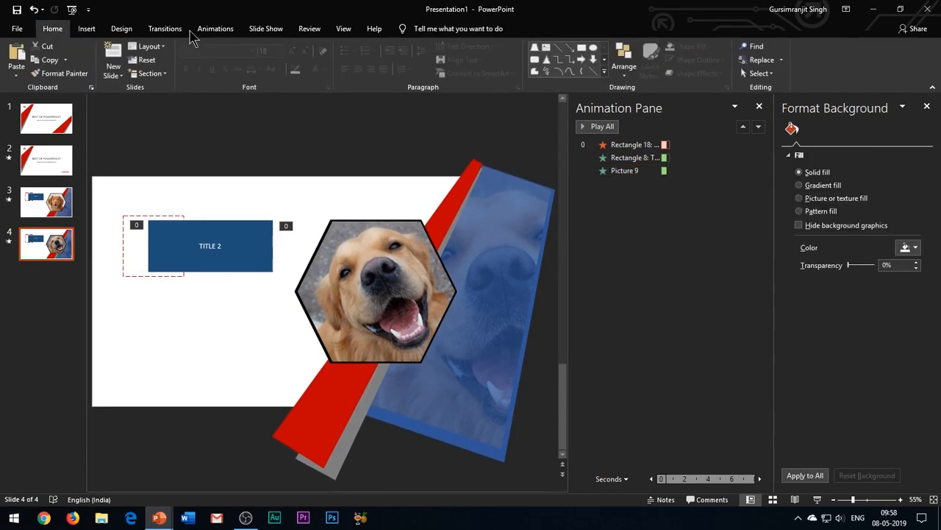
Apply the Morph transition to slide 4 and select the dog photo's animation.
left_click(165, 29)
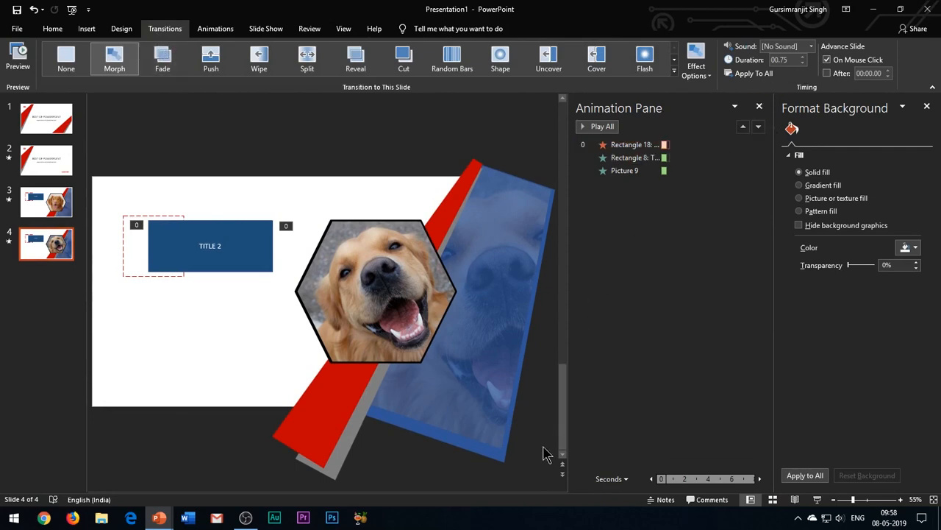
left_click(625, 170)
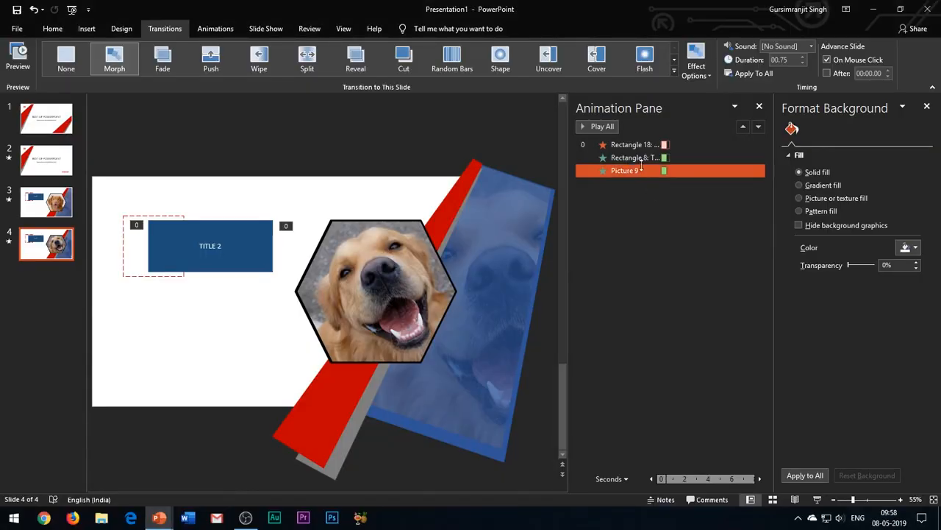
left_click(742, 126)
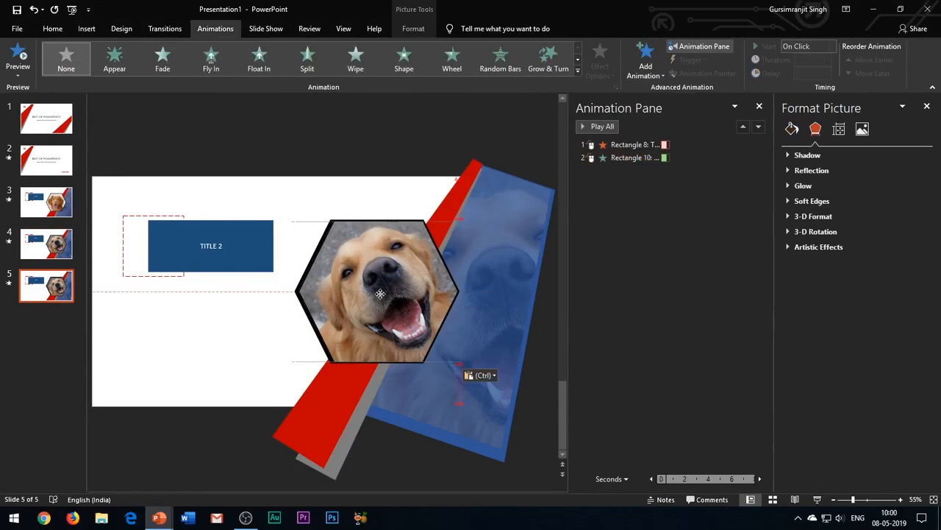
Select the dog photo on slide 5, then review slide 5 and the closing intro-copy slide.
left_click(375, 291)
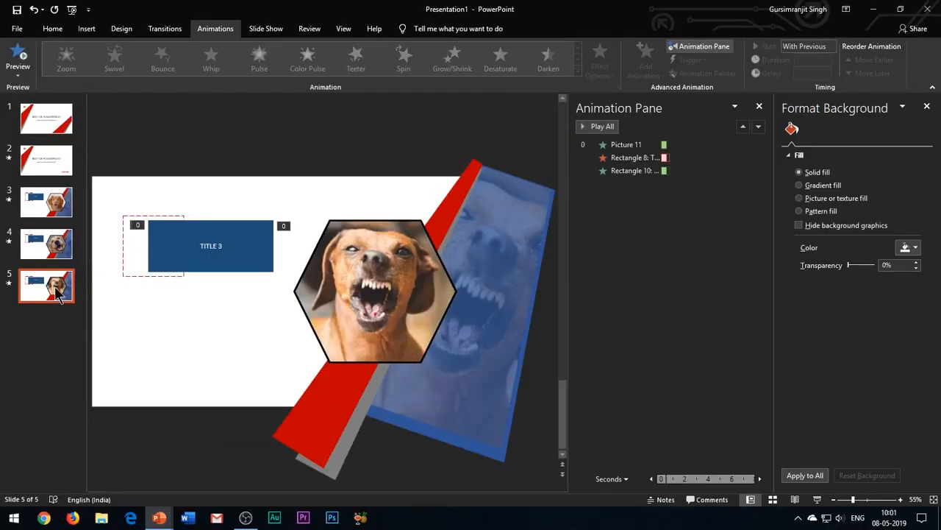
left_click(165, 28)
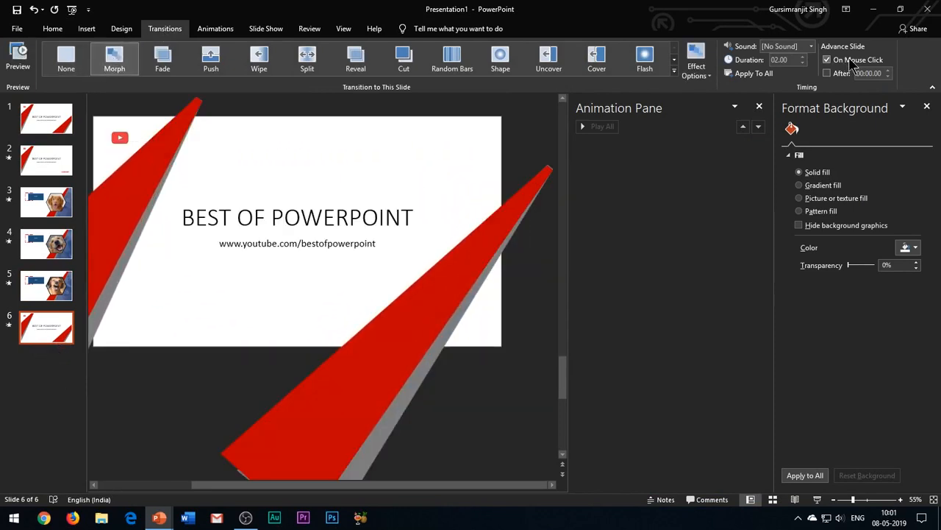
left_click(45, 285)
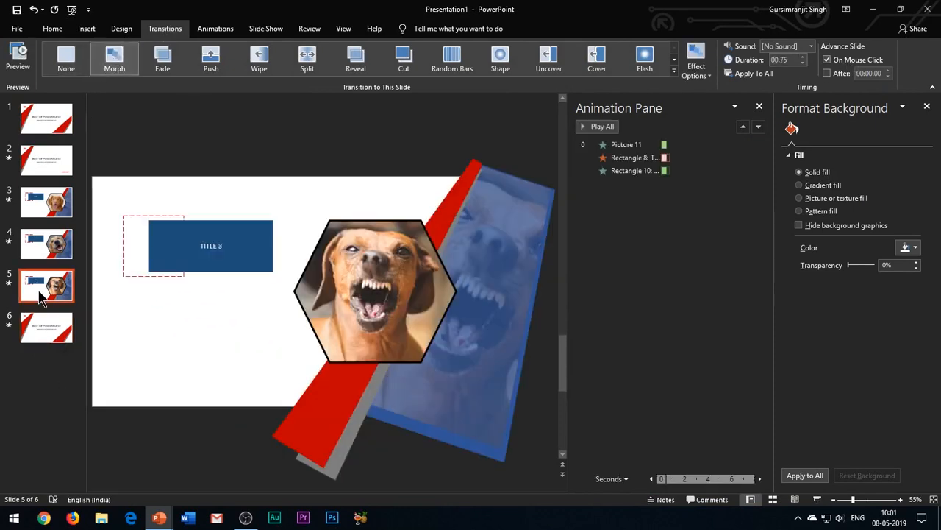
left_click(47, 327)
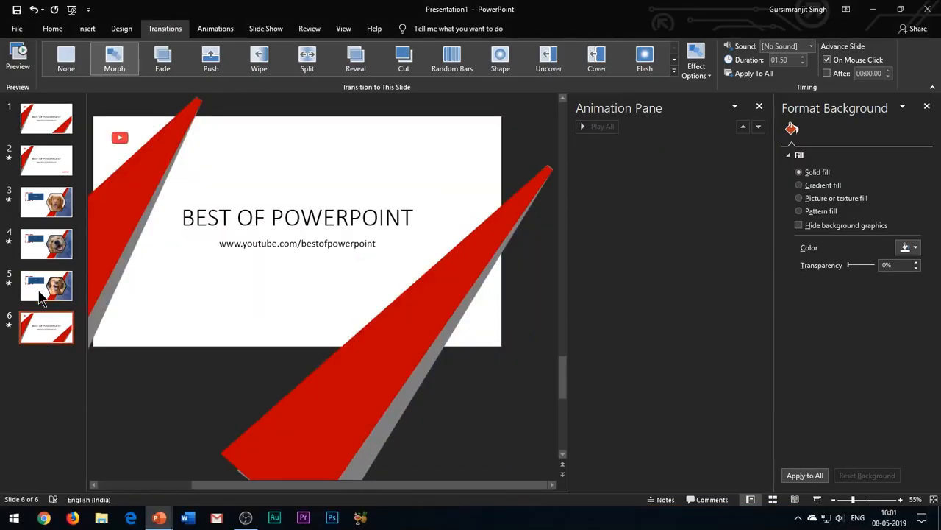